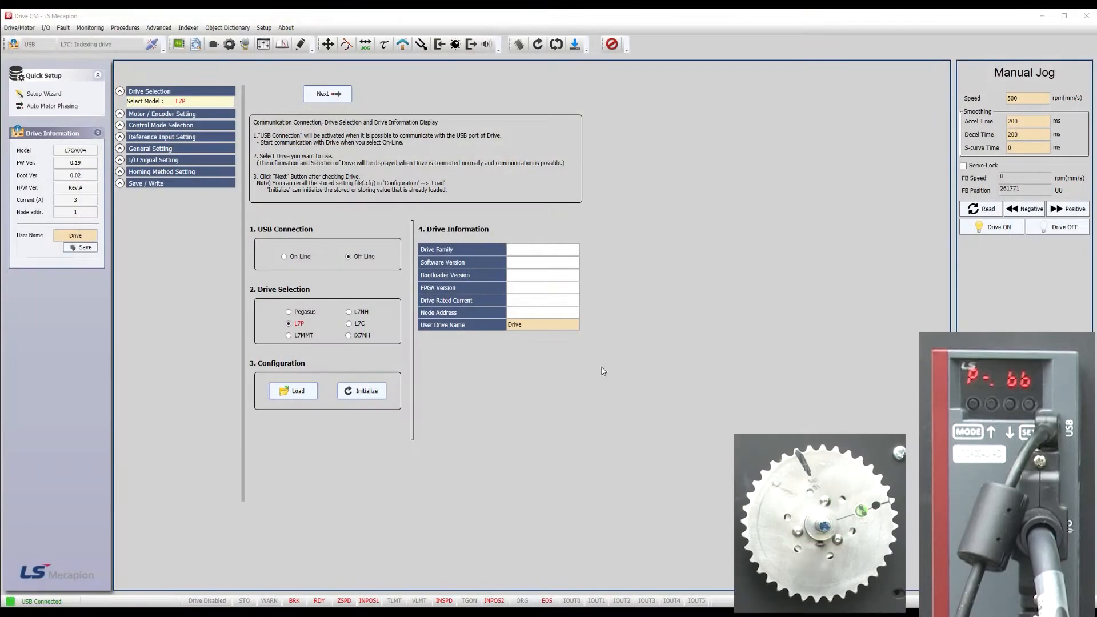
# Step: Initialize the drive's parameters to defaults, accept the power-recycle notice, and software-reset the drive
pyautogui.click(263, 28)
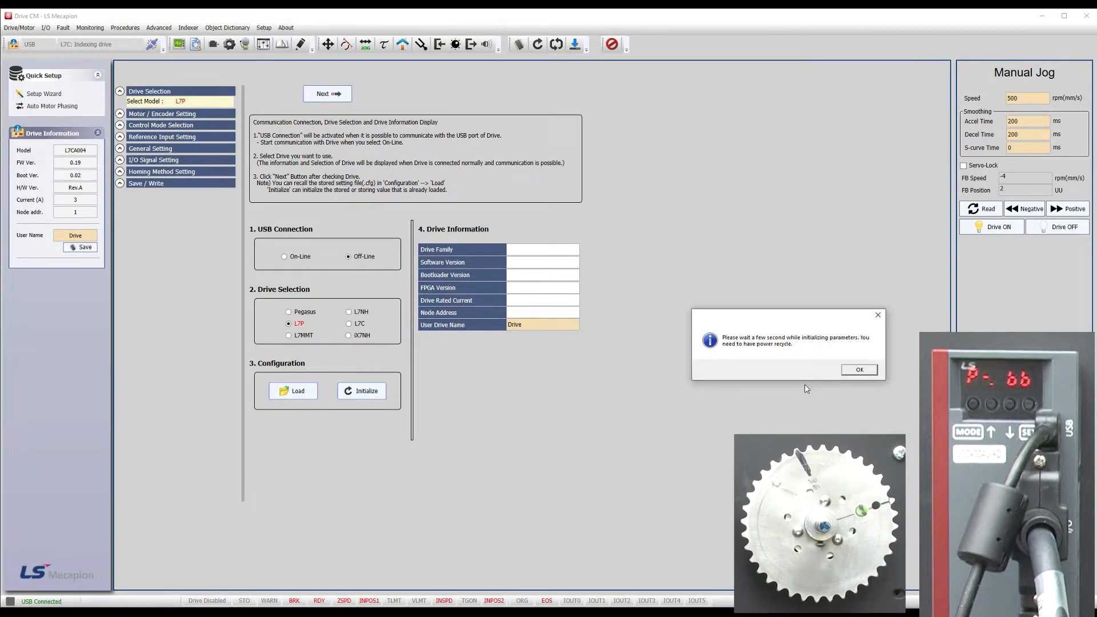
pyautogui.click(858, 369)
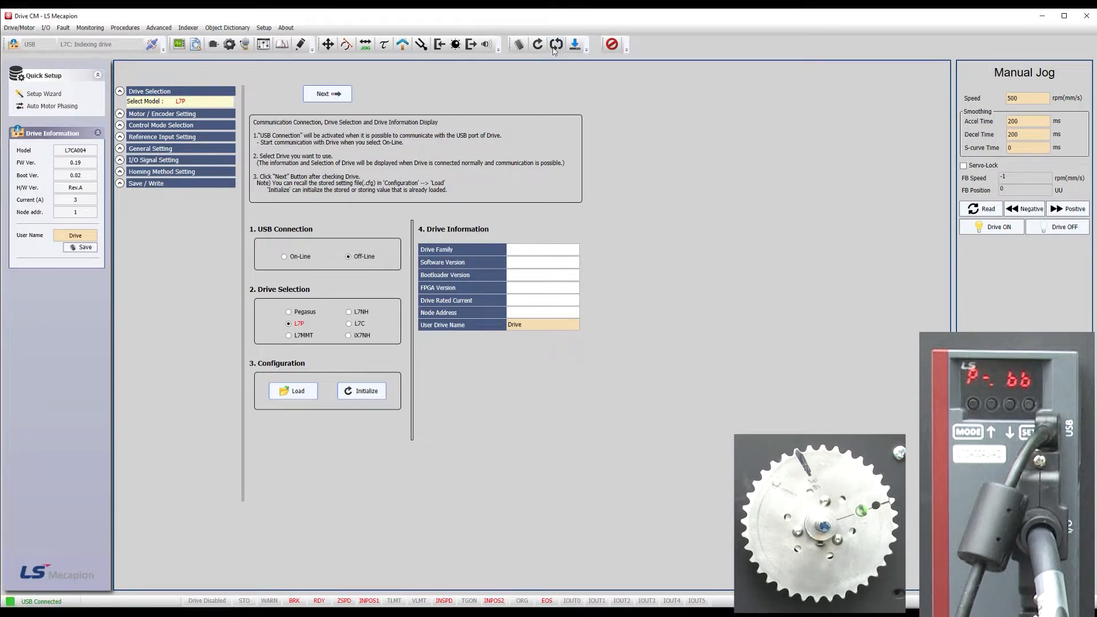
pyautogui.click(557, 45)
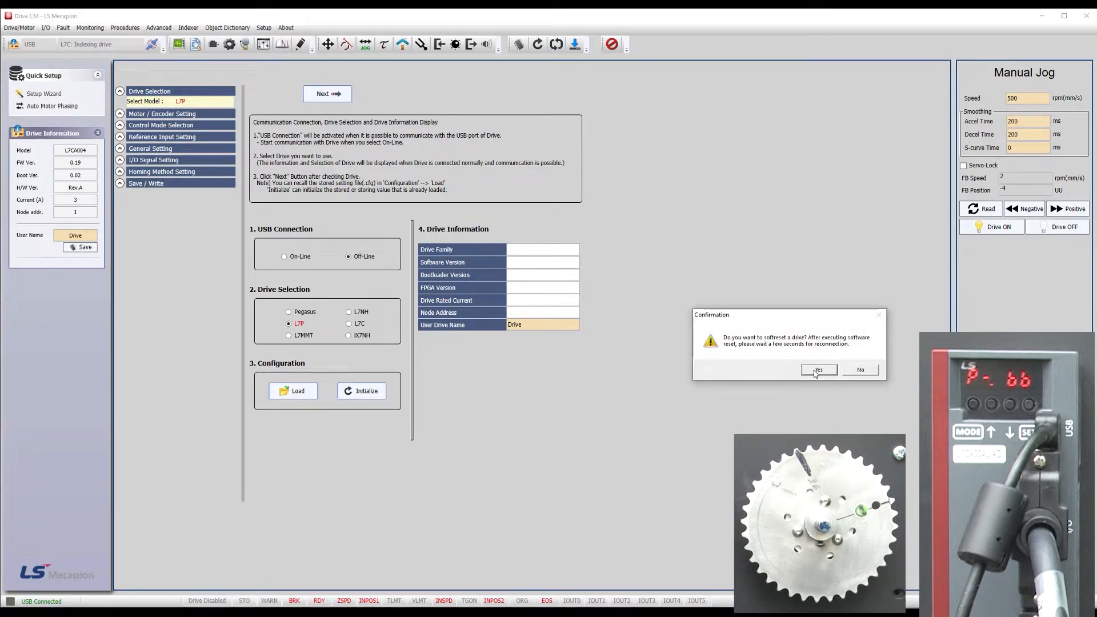
pyautogui.click(818, 369)
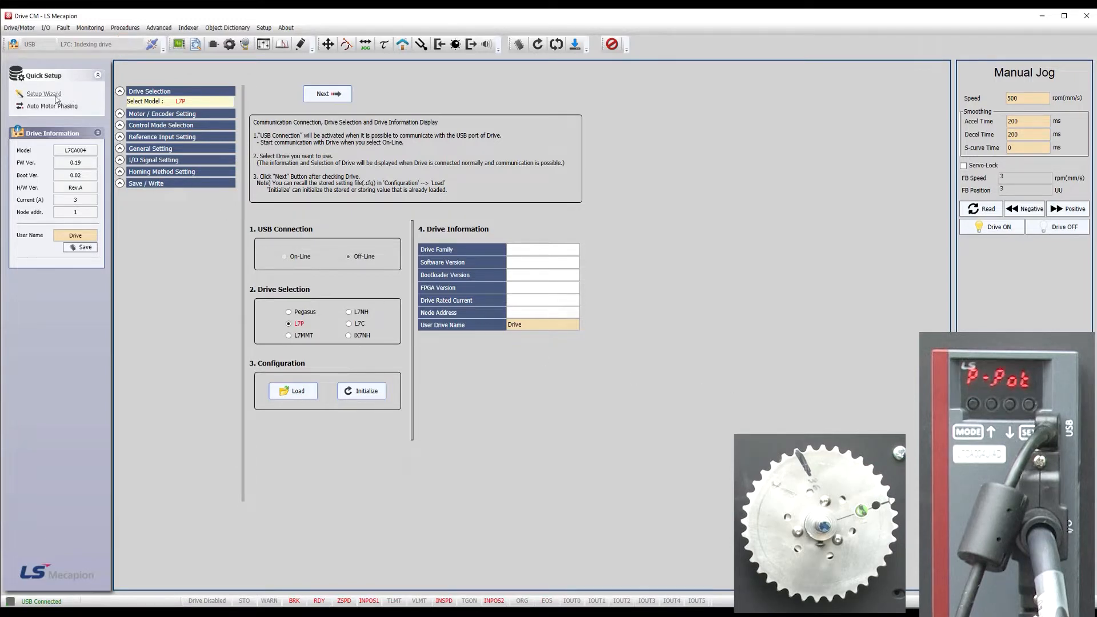
# Step: Go online reading the drive's parameters and step the setup wizard to the digital input page
pyautogui.click(284, 256)
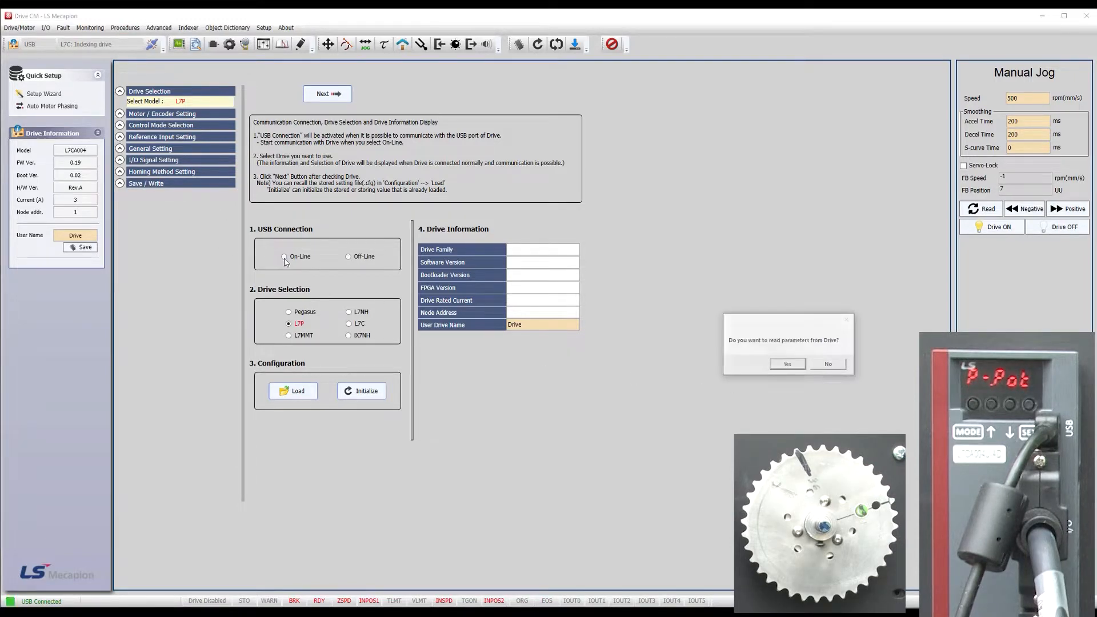
pyautogui.click(786, 364)
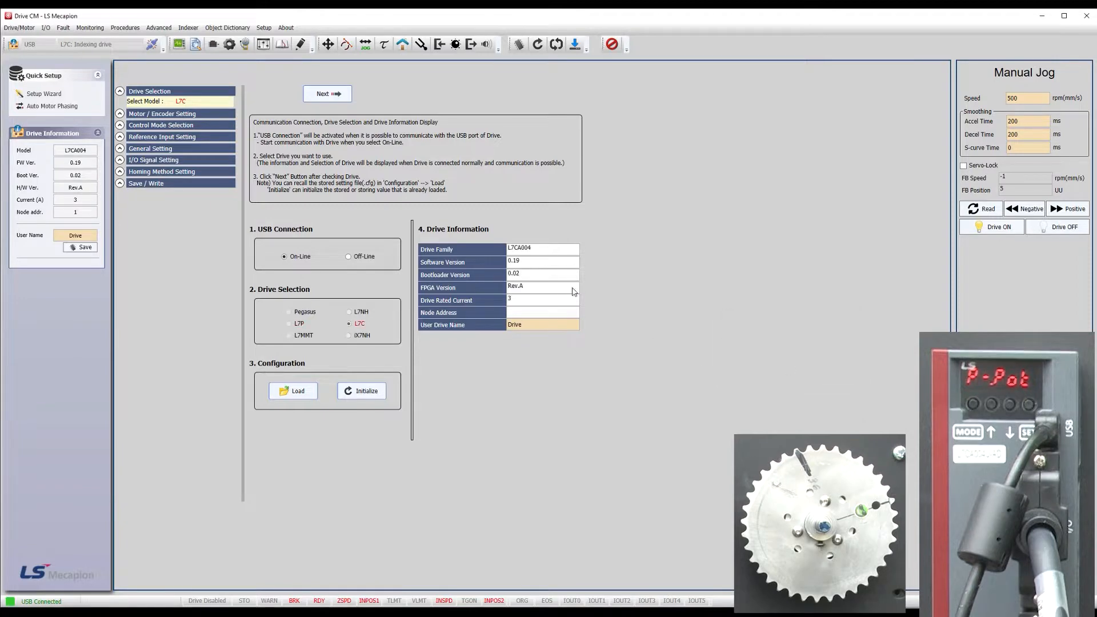
pyautogui.click(326, 93)
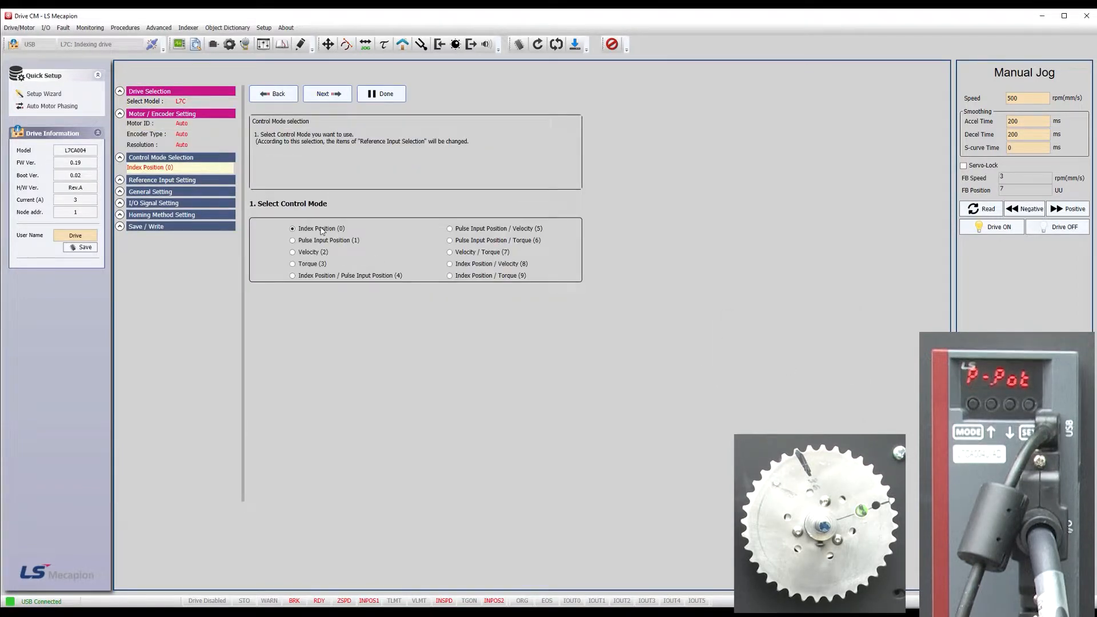
pyautogui.click(325, 93)
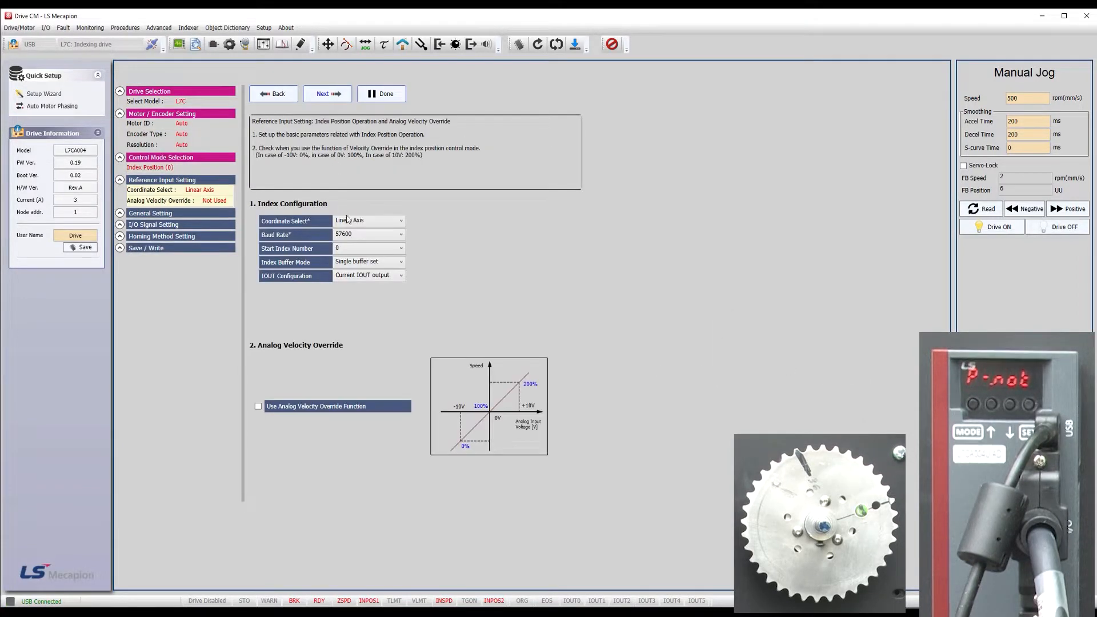
pyautogui.click(369, 262)
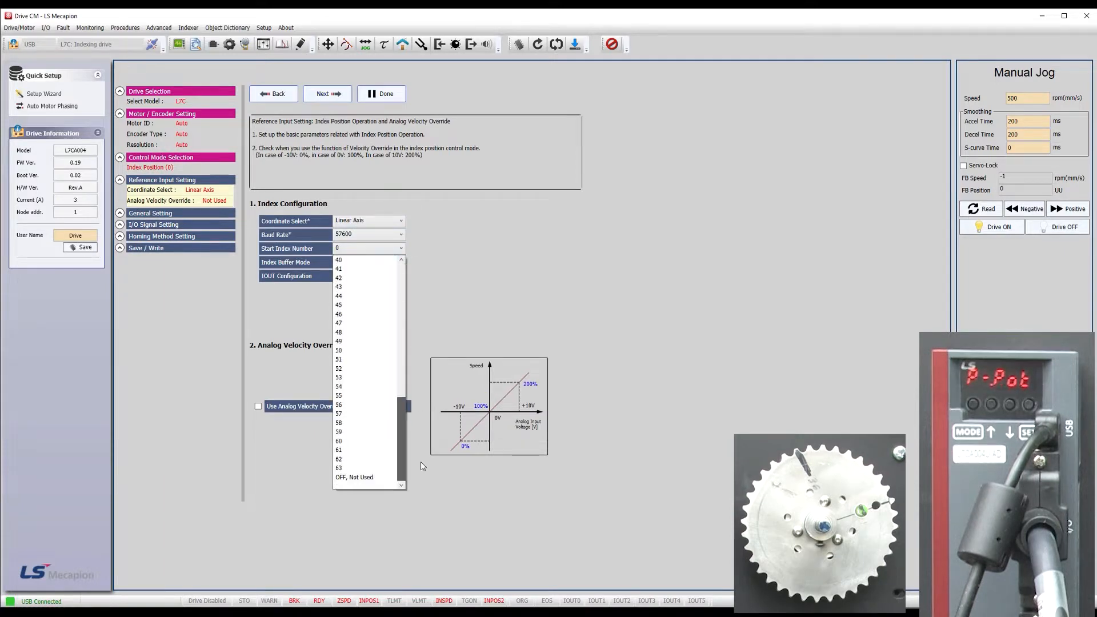
pyautogui.click(326, 93)
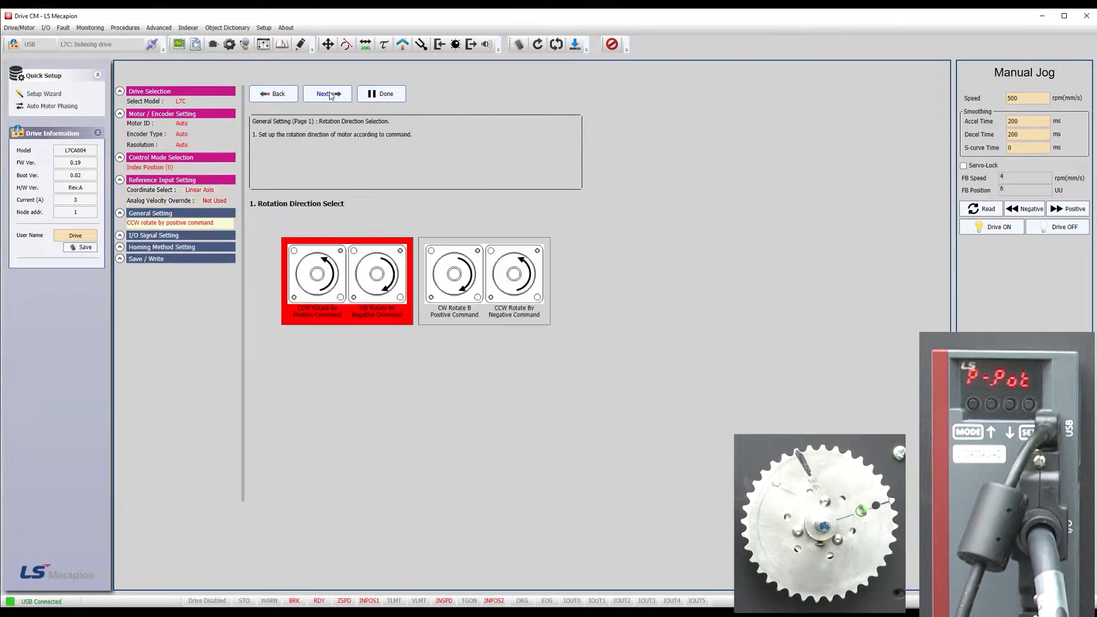
pyautogui.click(326, 93)
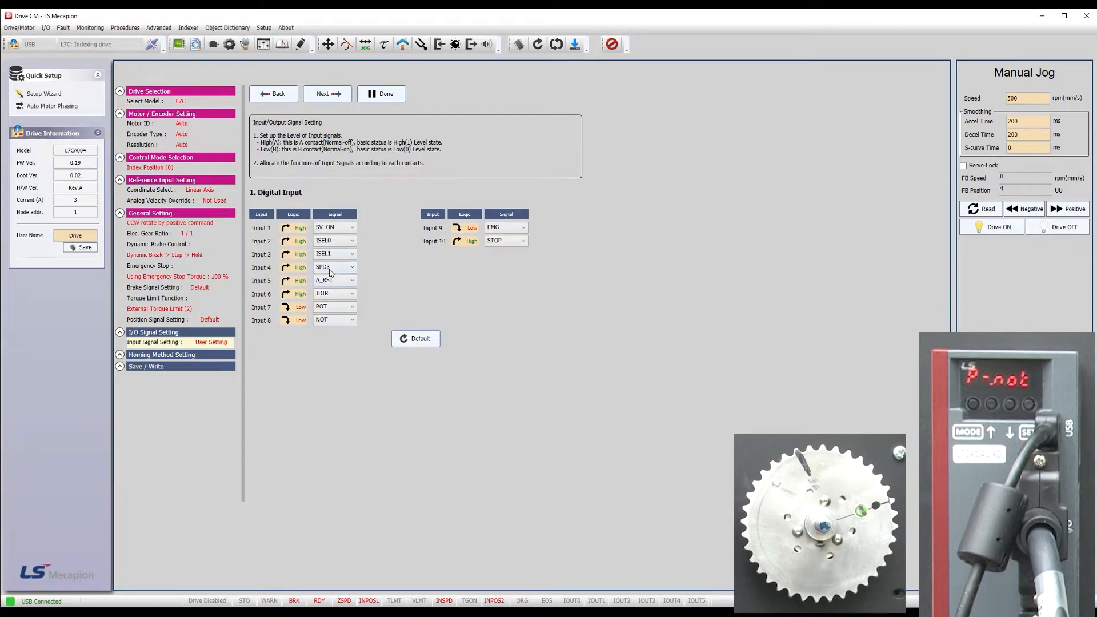
# Step: Map inputs 4–6 to ISEL2, START and STOP, leaving input 7 onward Not Assigned
pyautogui.click(335, 281)
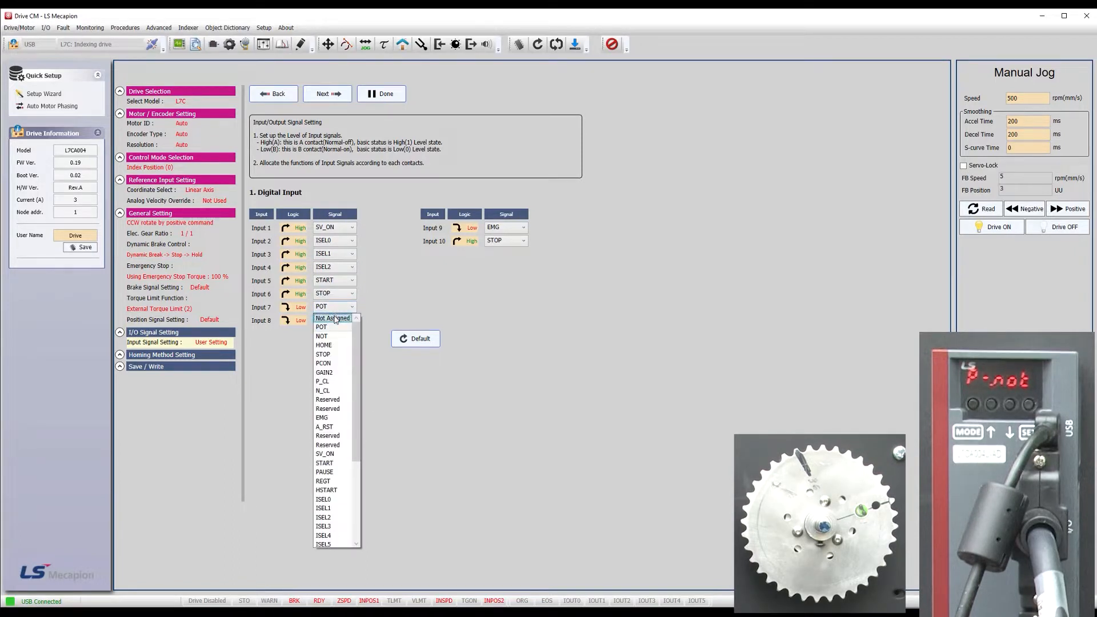
pyautogui.click(332, 319)
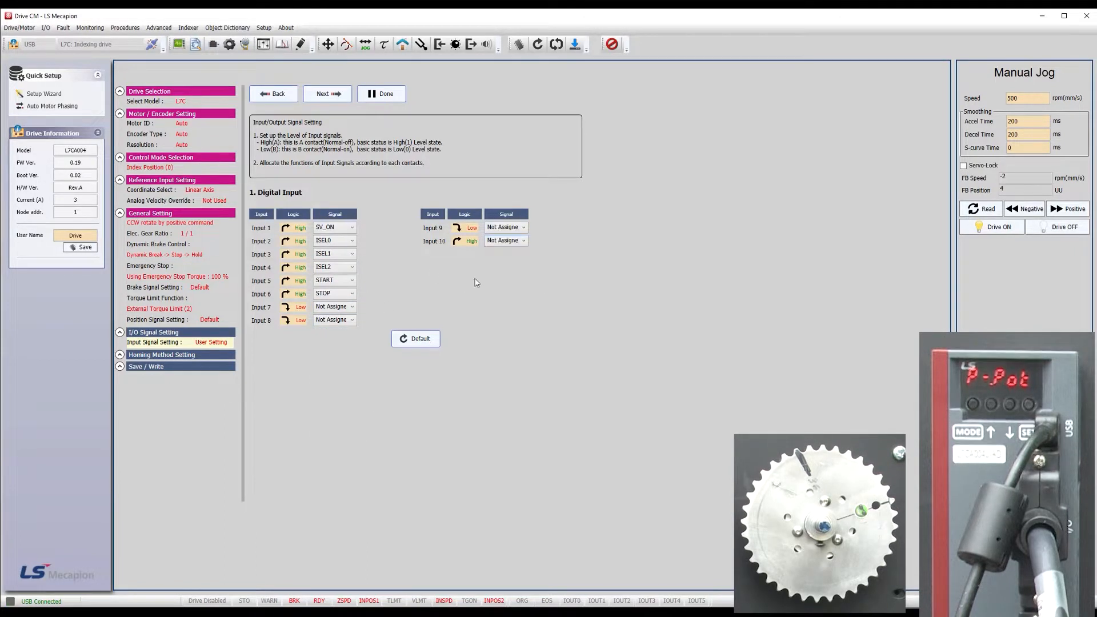
# Step: Set the homing method to 35: Current Position, write the setup to the drive and reconnect
pyautogui.click(325, 93)
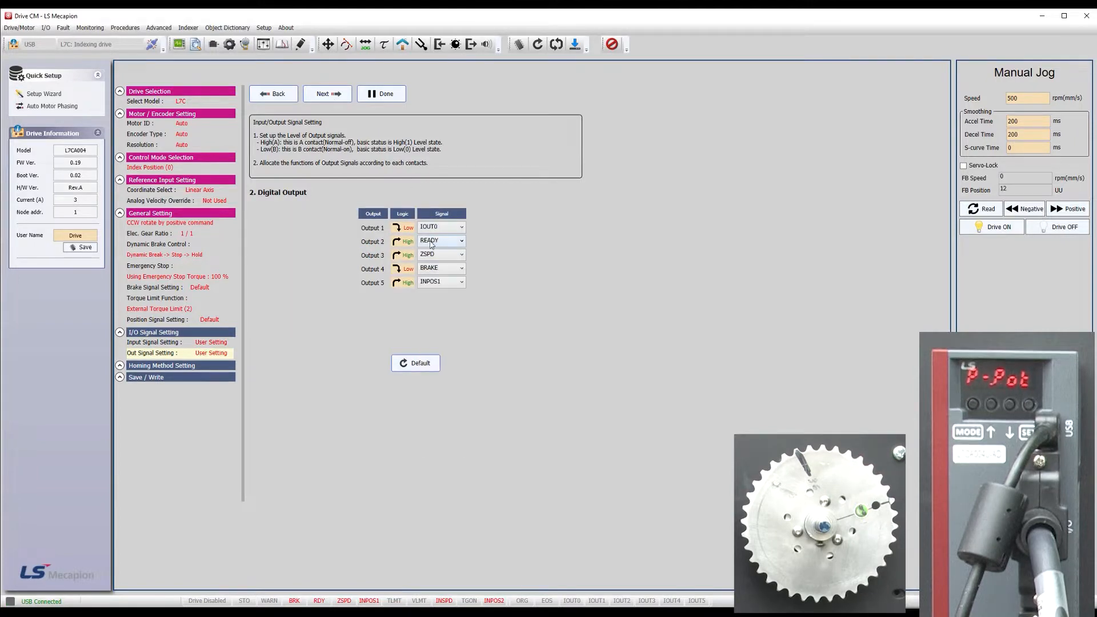
pyautogui.click(461, 268)
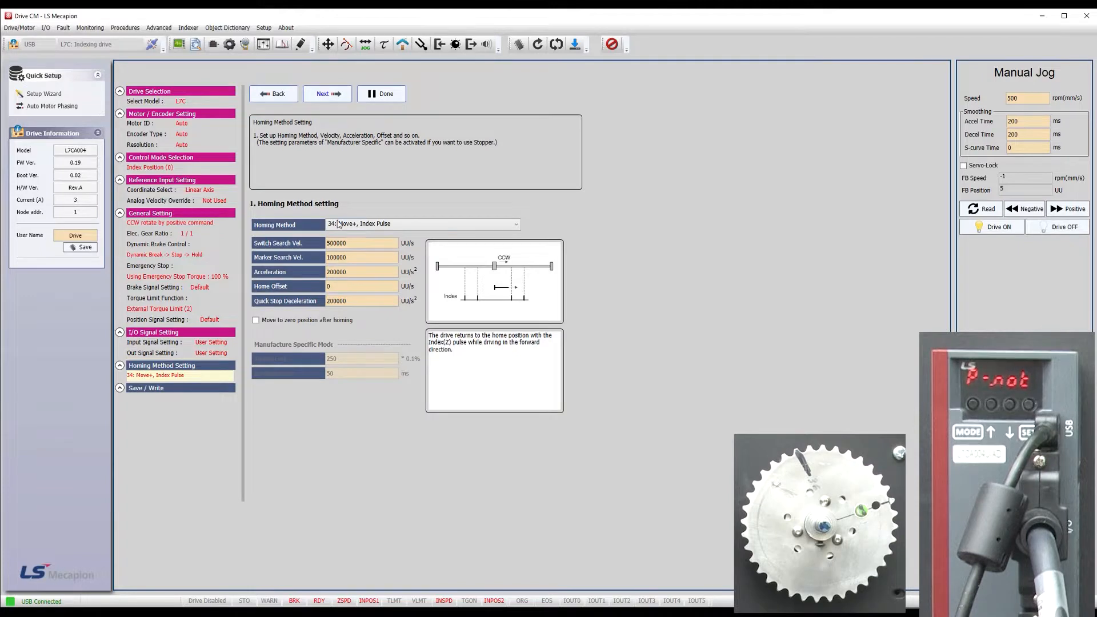
pyautogui.click(517, 224)
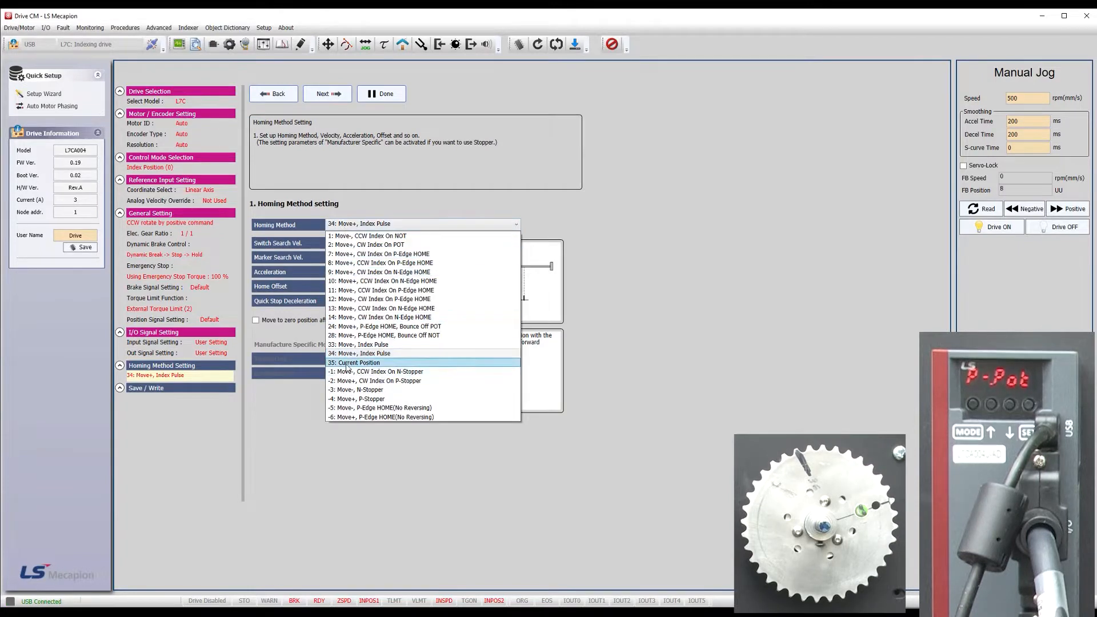
pyautogui.click(354, 362)
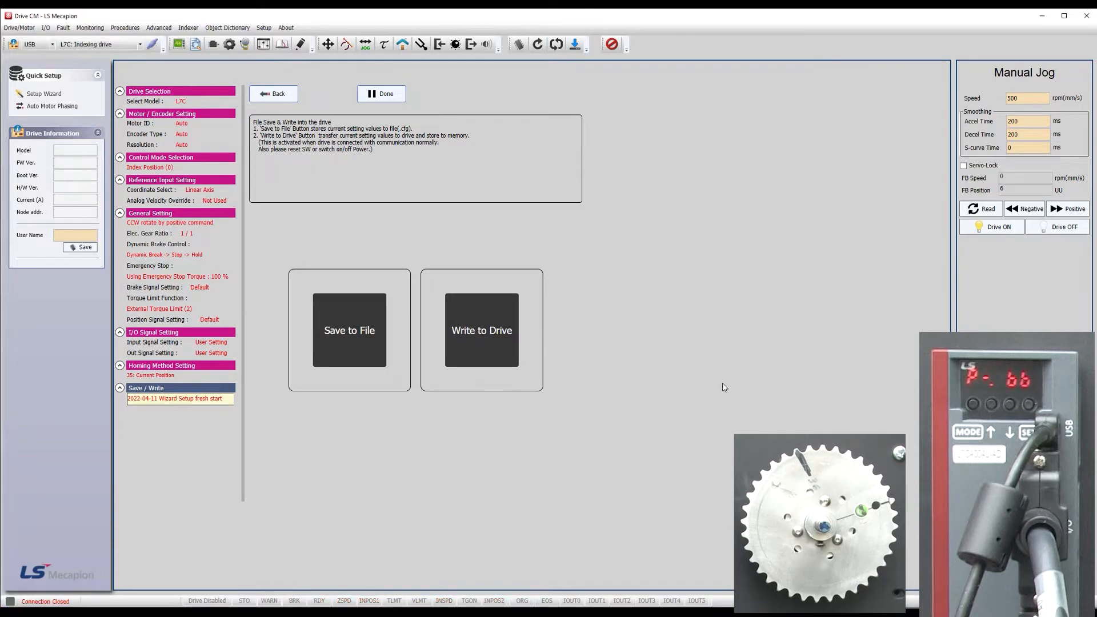
pyautogui.click(556, 43)
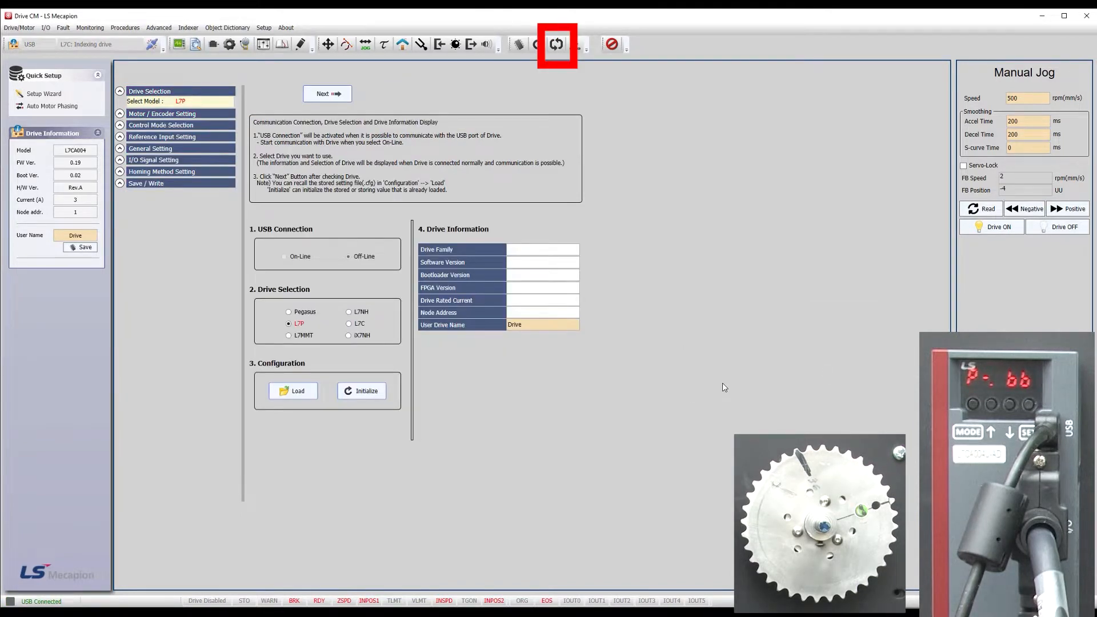
pyautogui.click(556, 45)
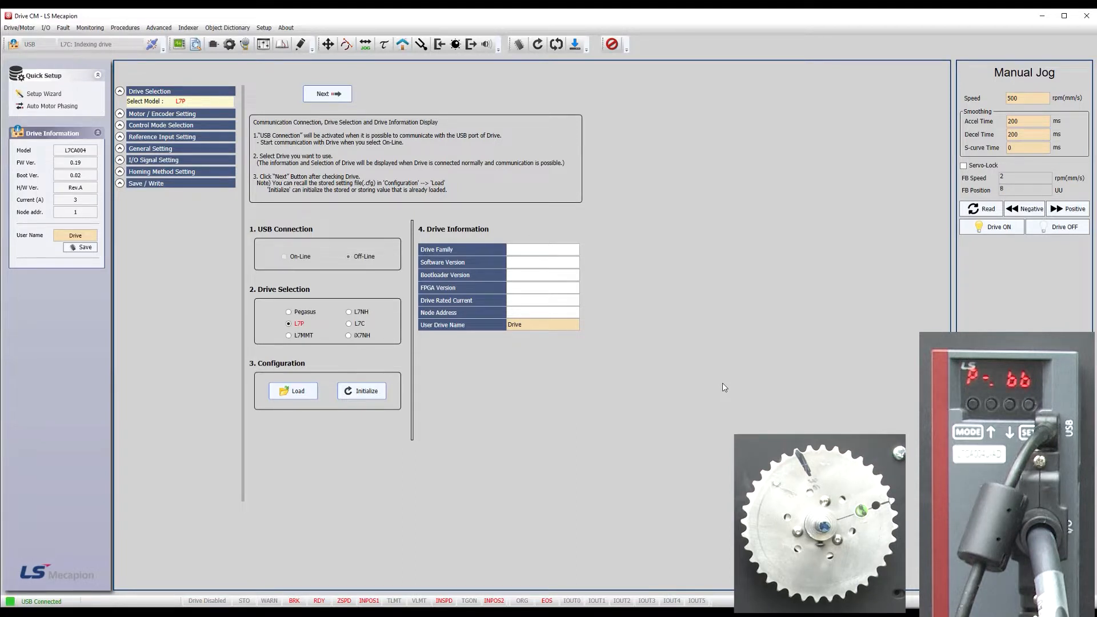
pyautogui.moveTo(306, 54)
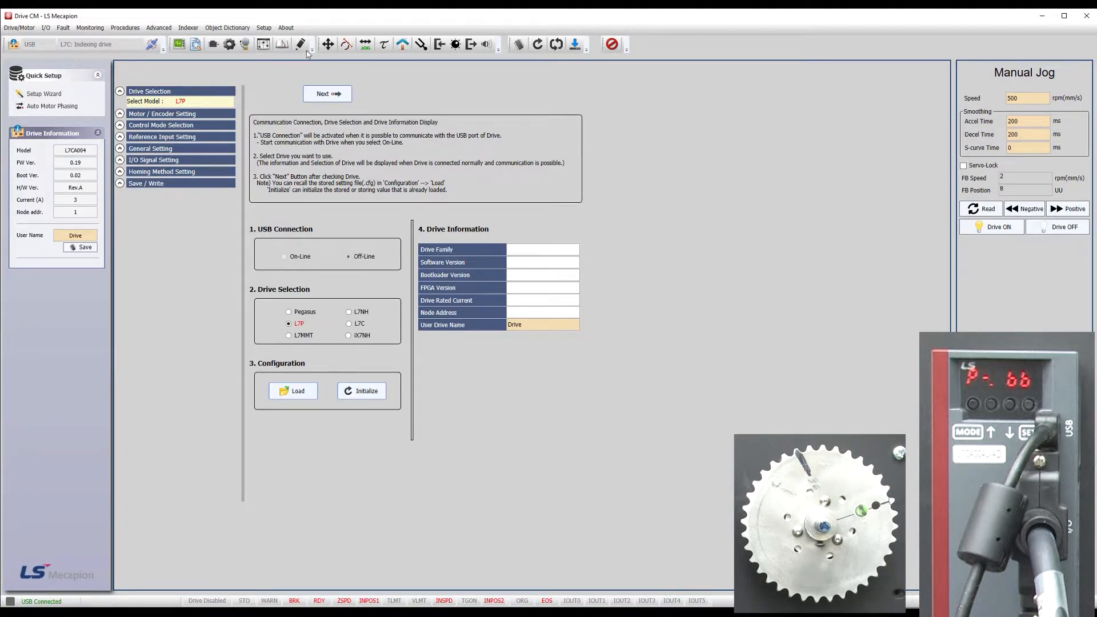
# Step: Review the index table (Index 1 at -100000) and load the indexing scope config plotting position demand and actual
pyautogui.click(300, 45)
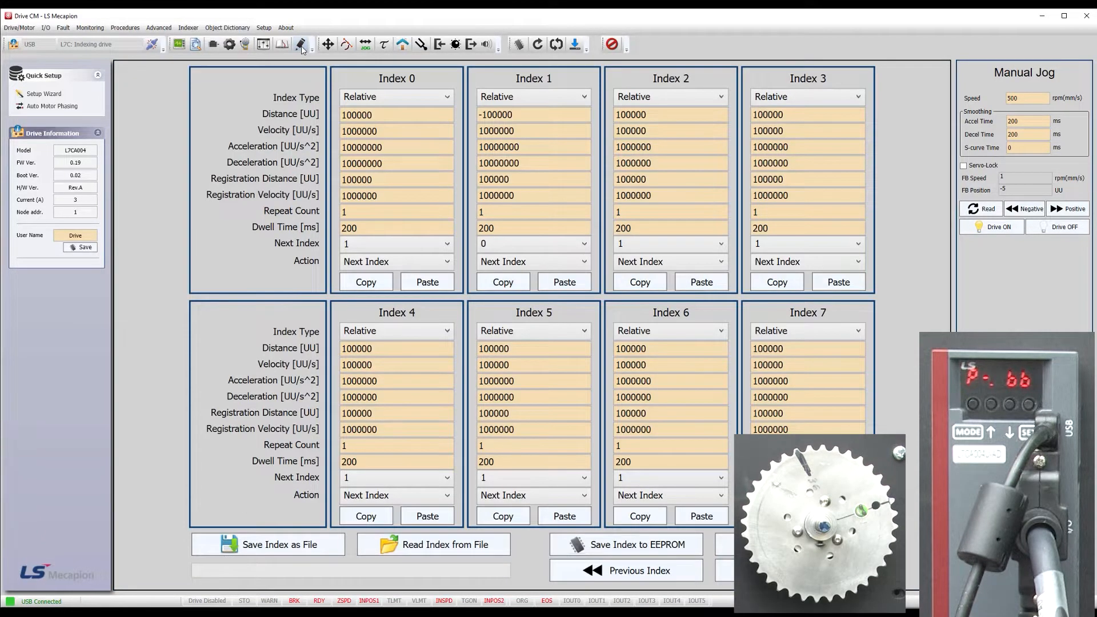
pyautogui.click(396, 114)
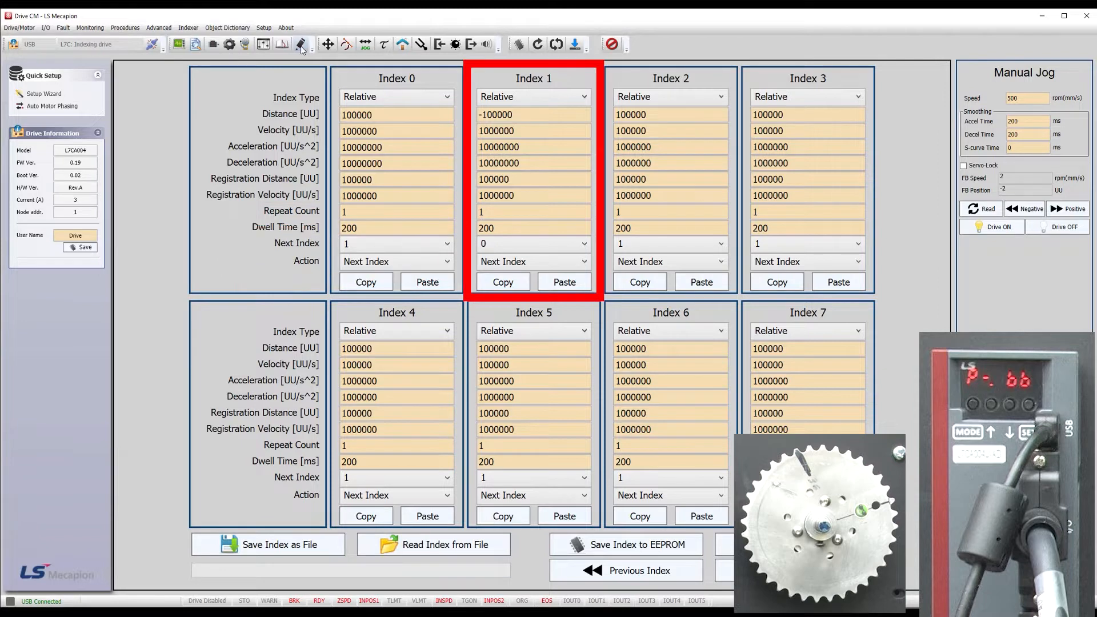
pyautogui.click(532, 115)
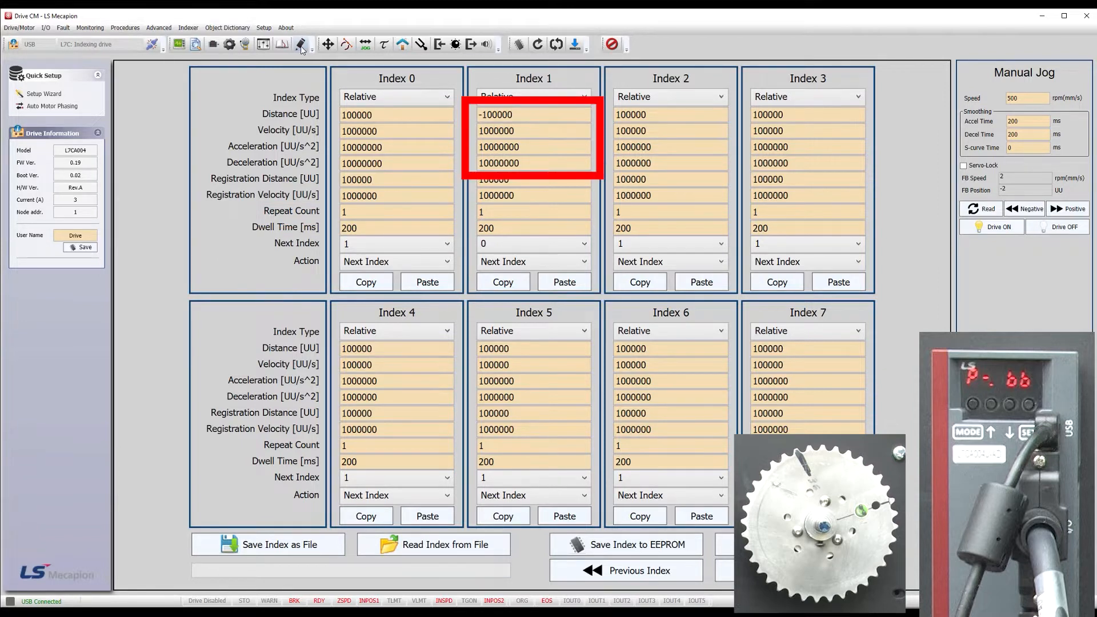
pyautogui.click(533, 228)
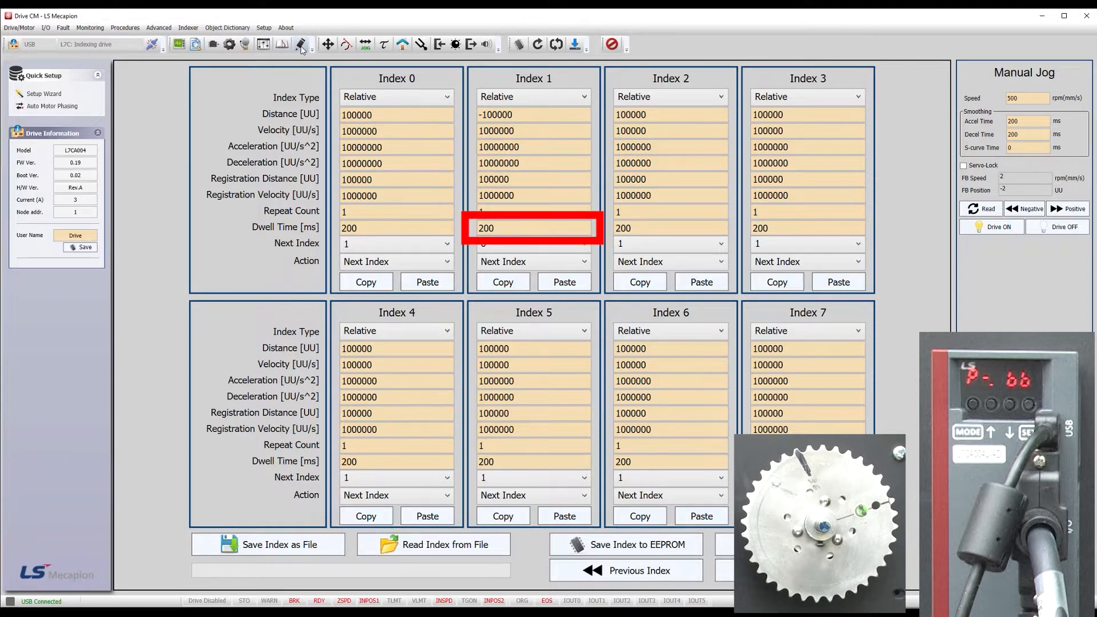
pyautogui.click(532, 243)
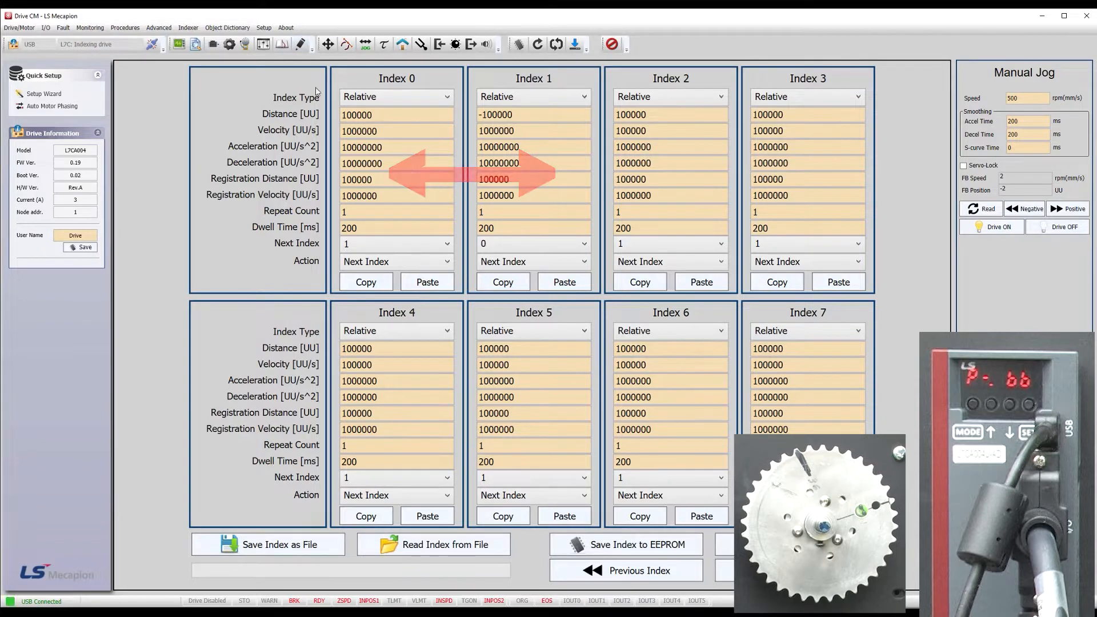
pyautogui.click(179, 45)
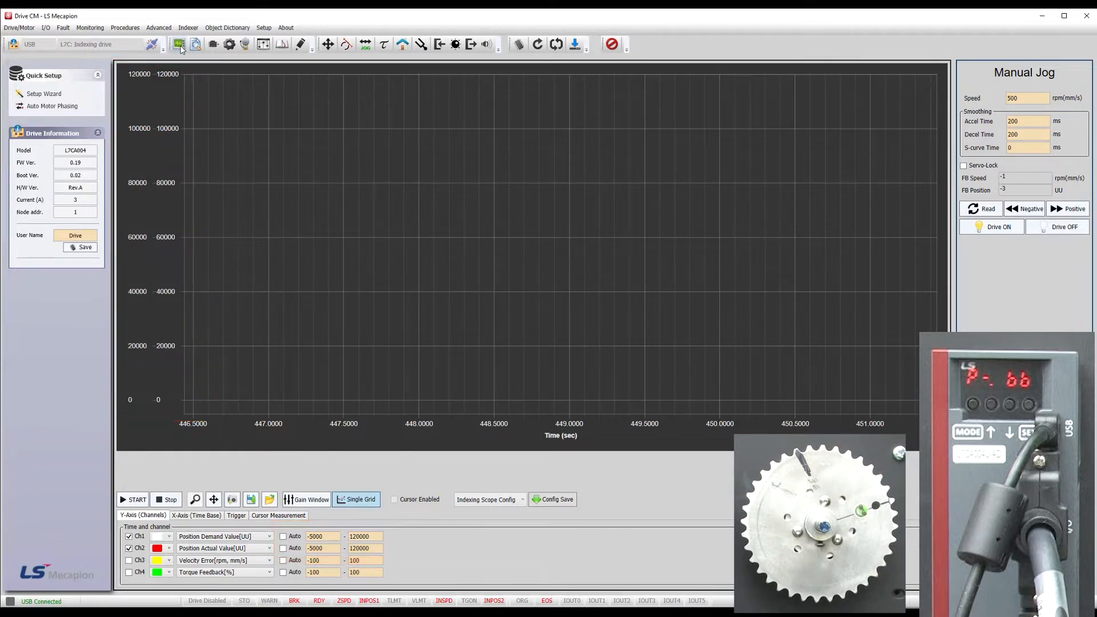
# Step: Show the Digital Input panel with SV_ON, ISEL0–2, START and STOP beside the scope
pyautogui.click(439, 44)
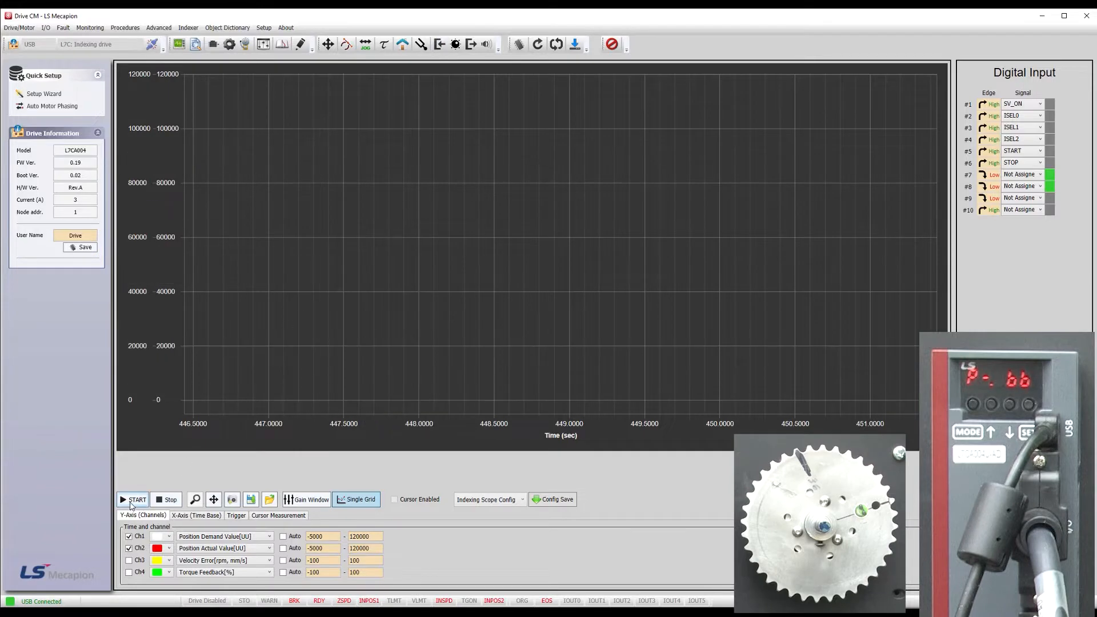
# Step: Capture the indexing position traces, stop, and zoom into a single move
pyautogui.click(138, 500)
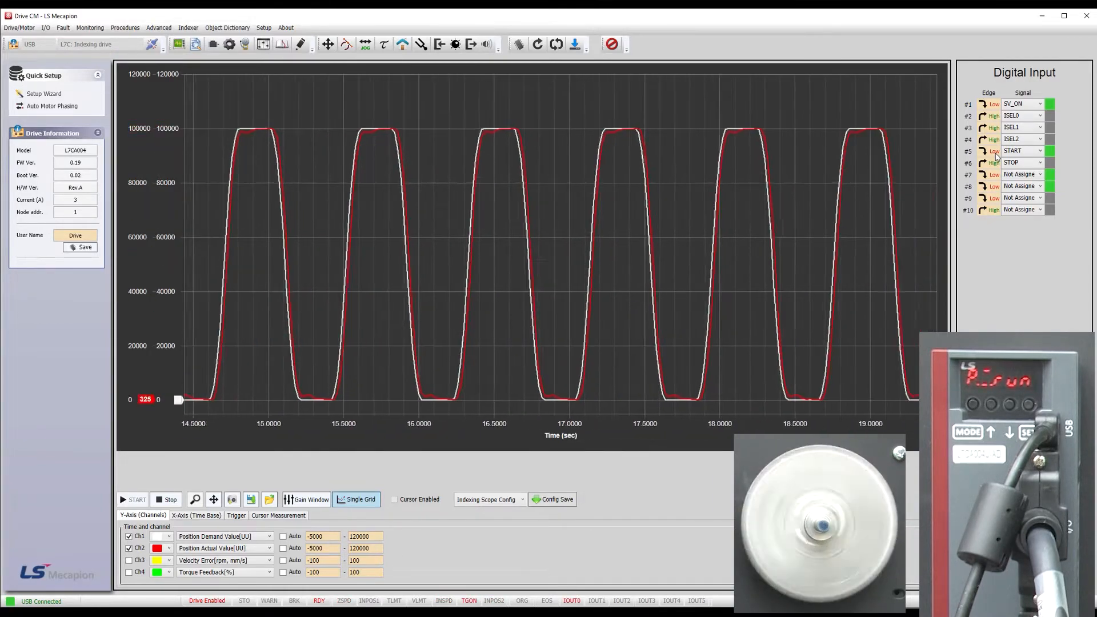
pyautogui.click(167, 499)
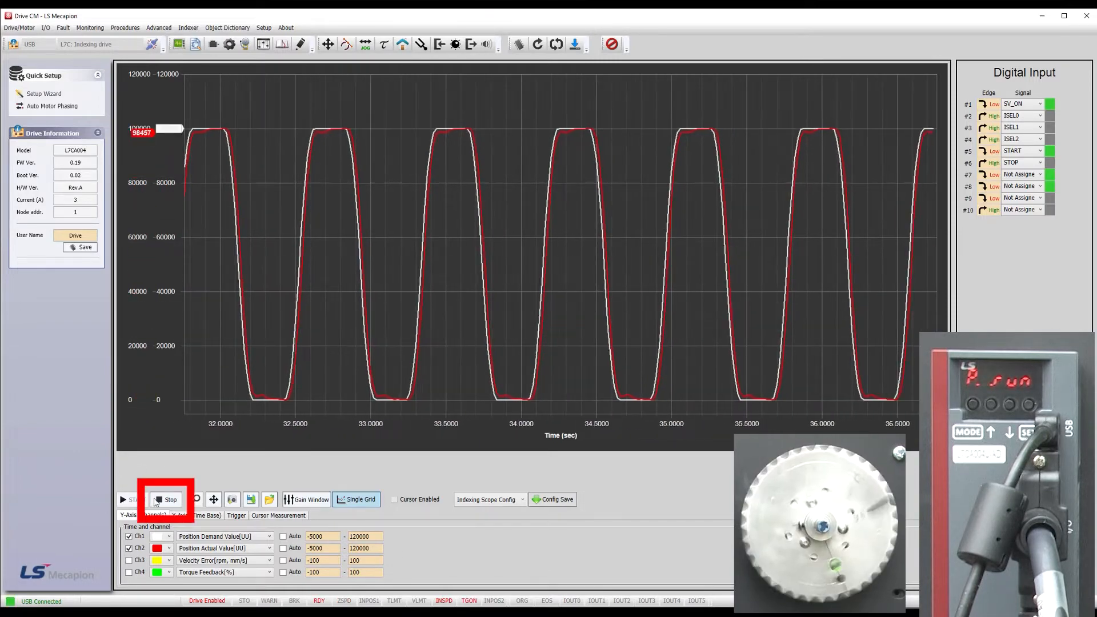
pyautogui.click(167, 500)
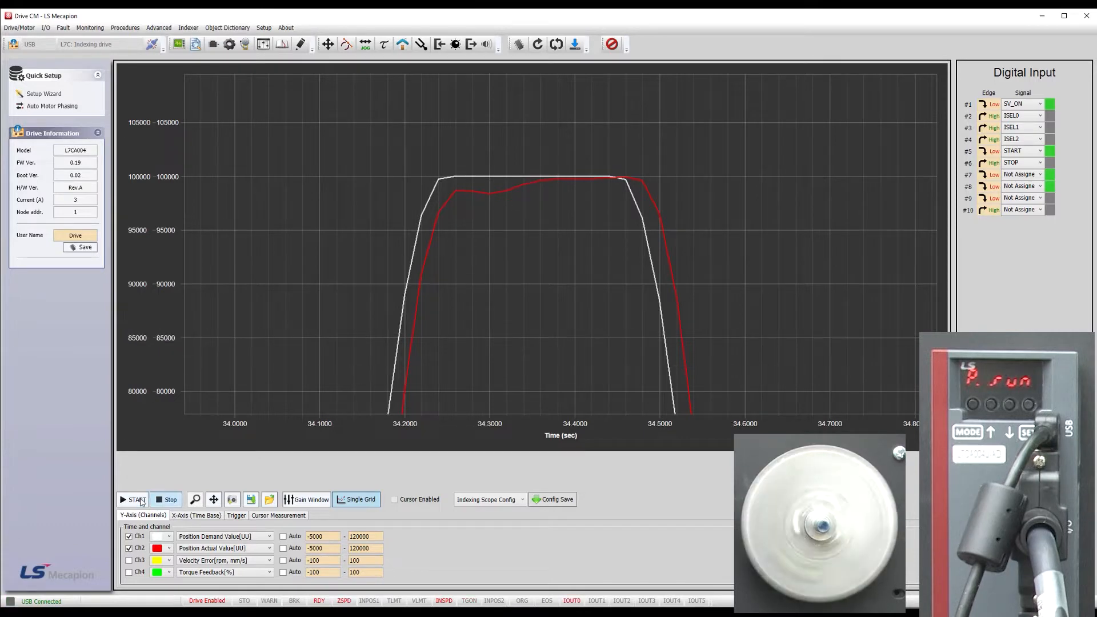
# Step: Restart the capture and auto-scale the plot to the full position range
pyautogui.click(132, 500)
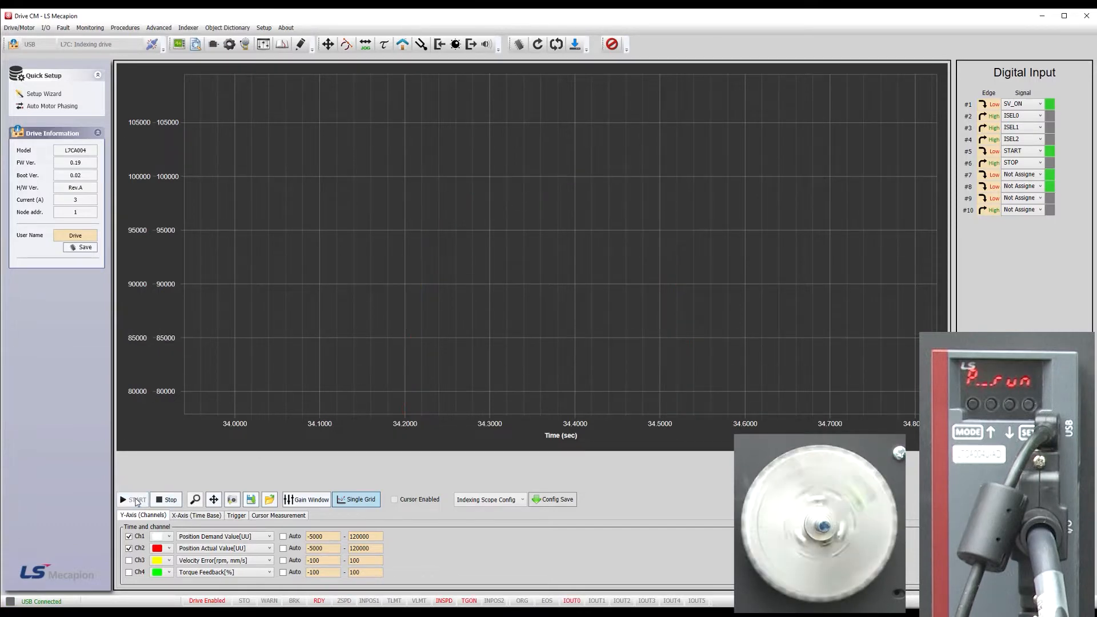
pyautogui.click(137, 500)
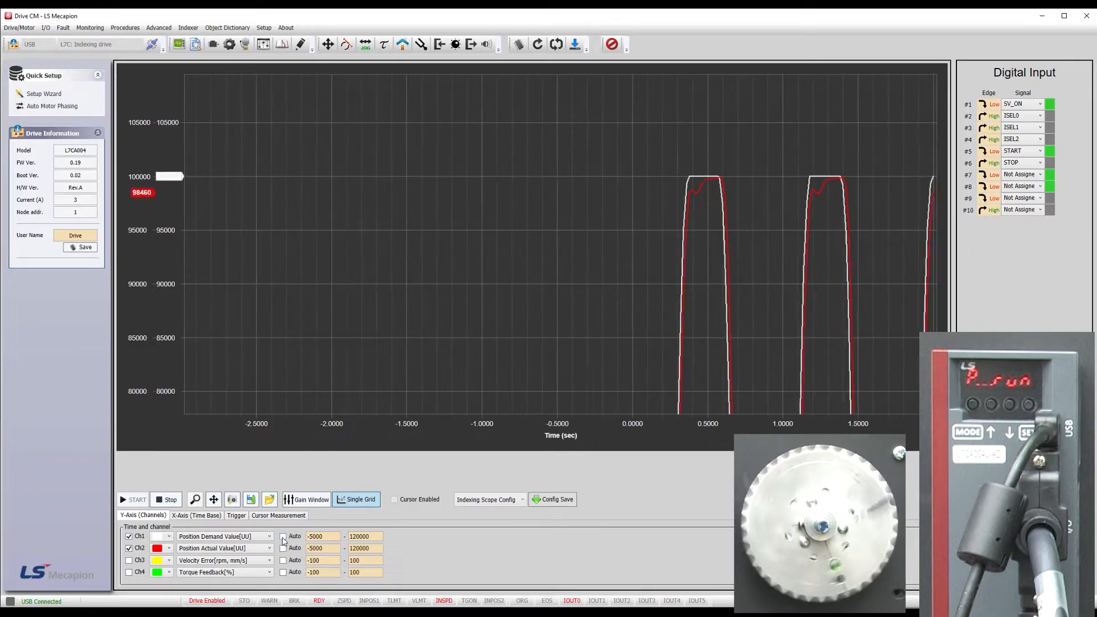
pyautogui.click(283, 537)
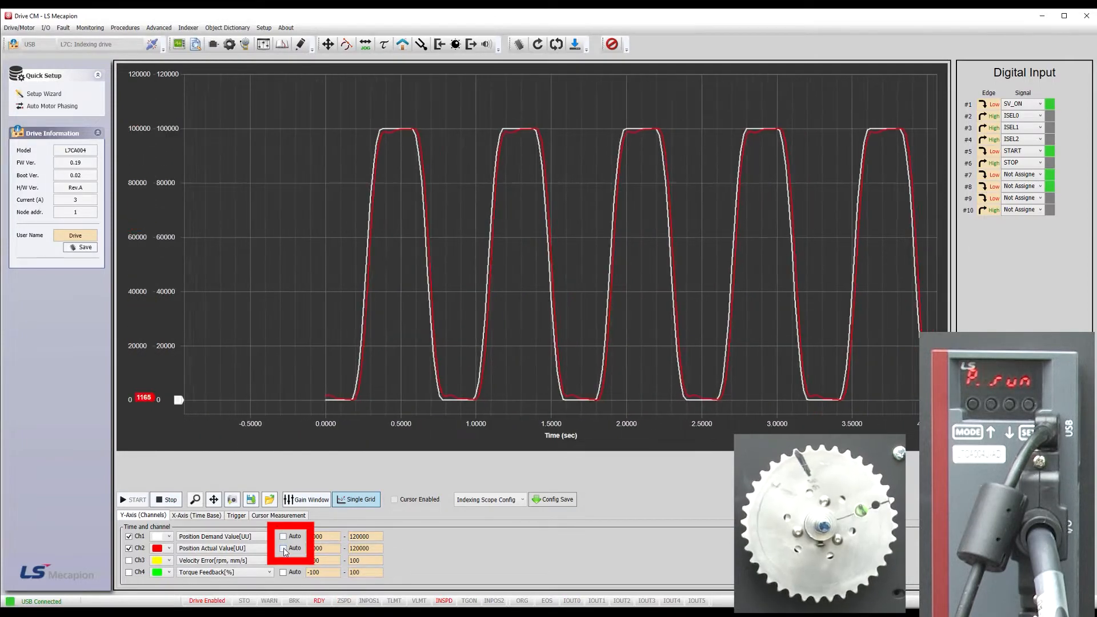
pyautogui.click(420, 45)
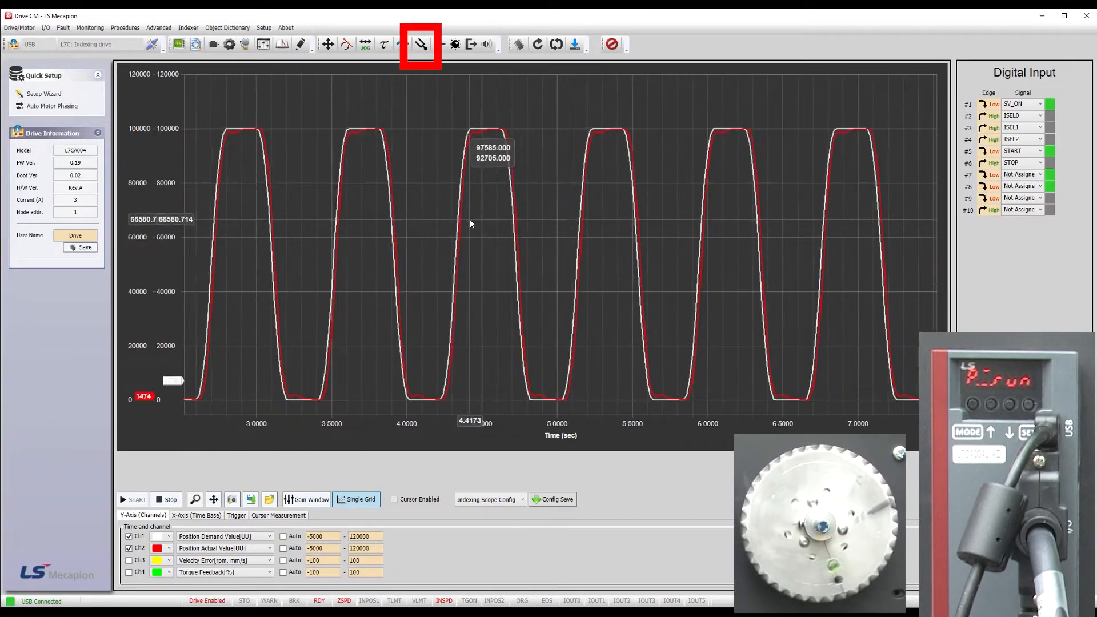
# Step: Enable Use On-line Tuning in the Auto Tuning panel with rigidity lowered to 1
pyautogui.click(421, 43)
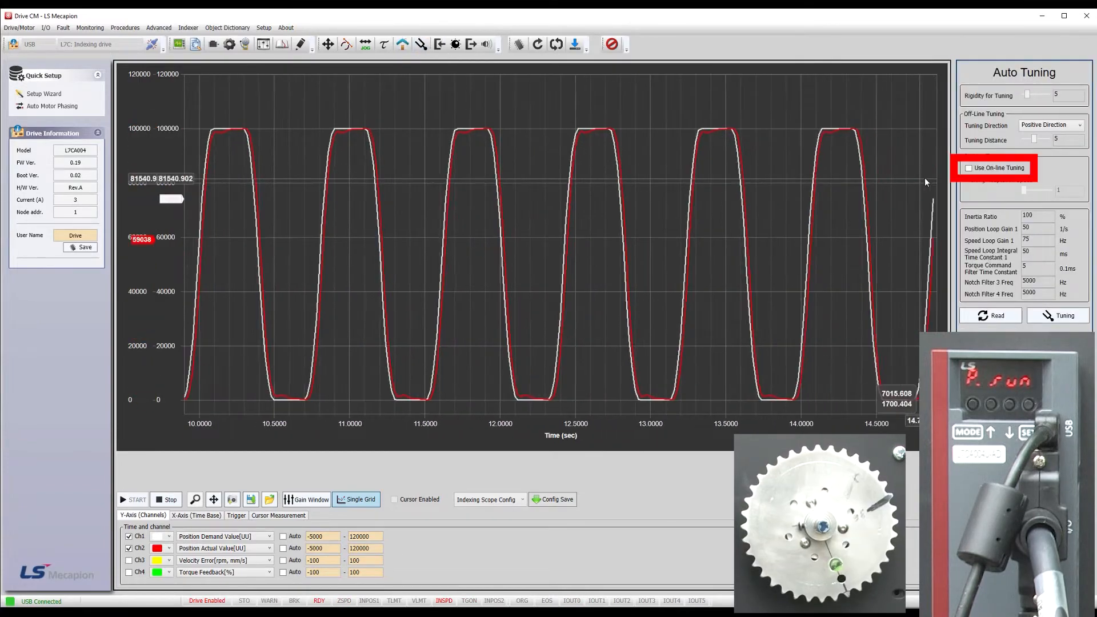
pyautogui.click(970, 168)
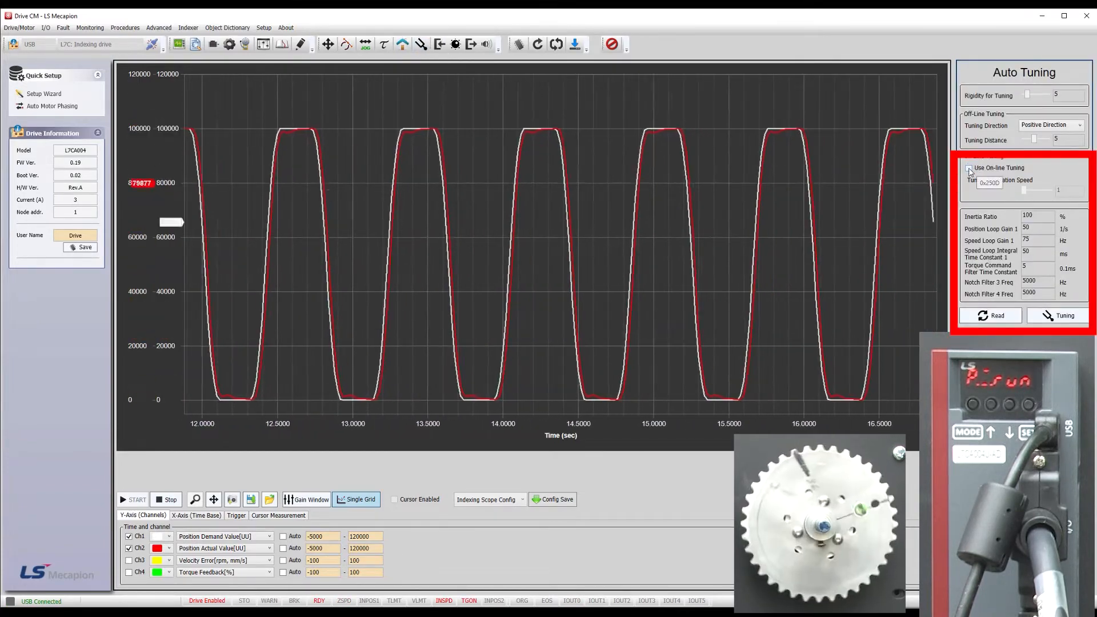
pyautogui.click(969, 168)
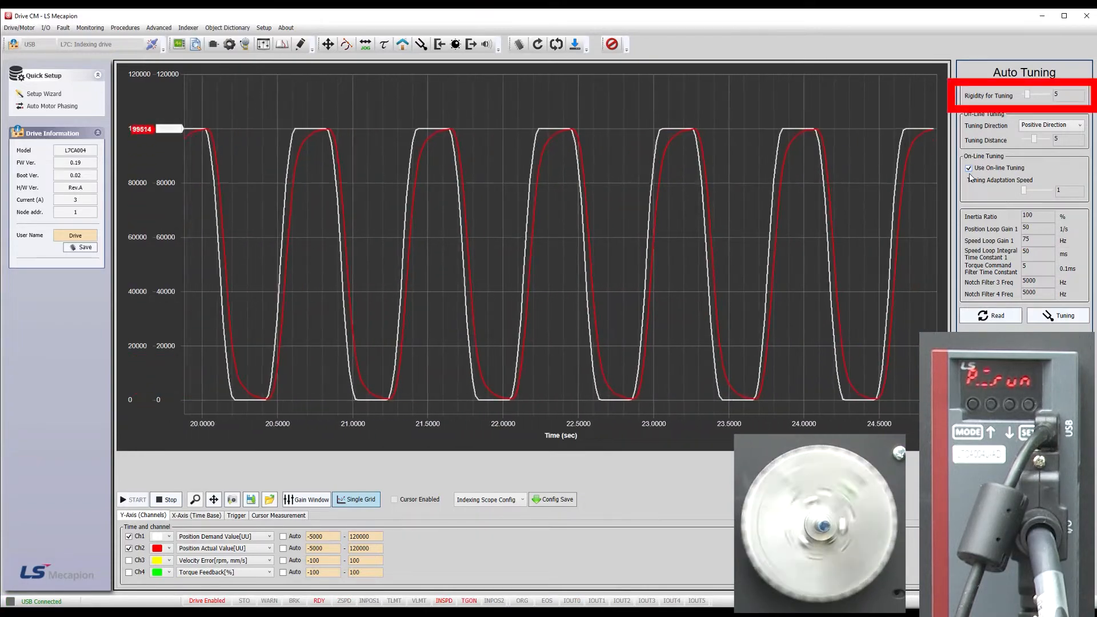
pyautogui.click(968, 166)
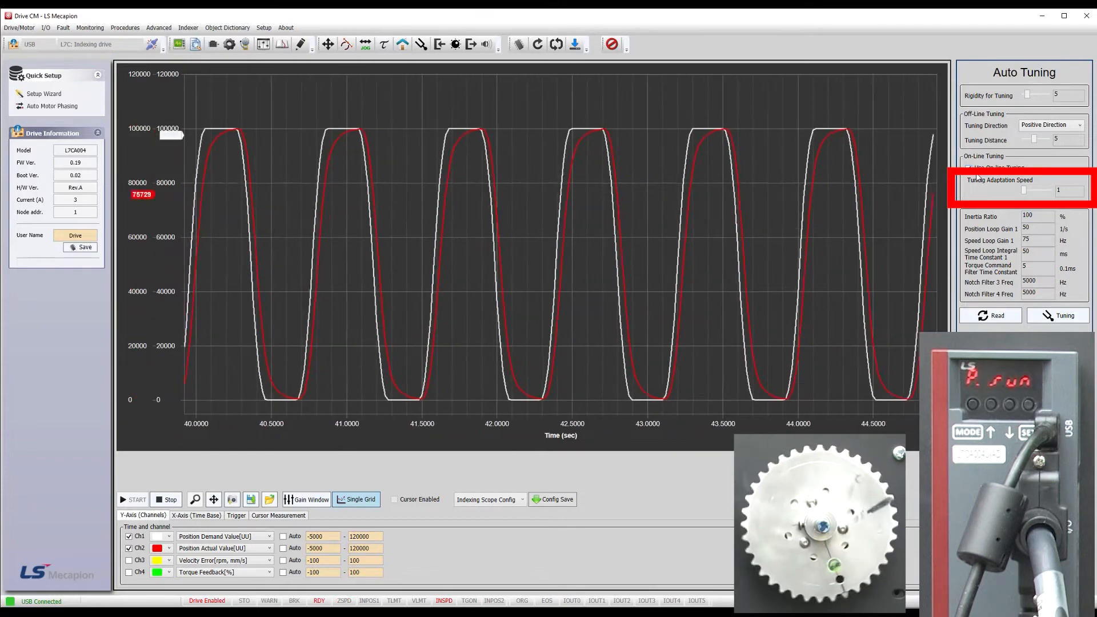
pyautogui.click(967, 167)
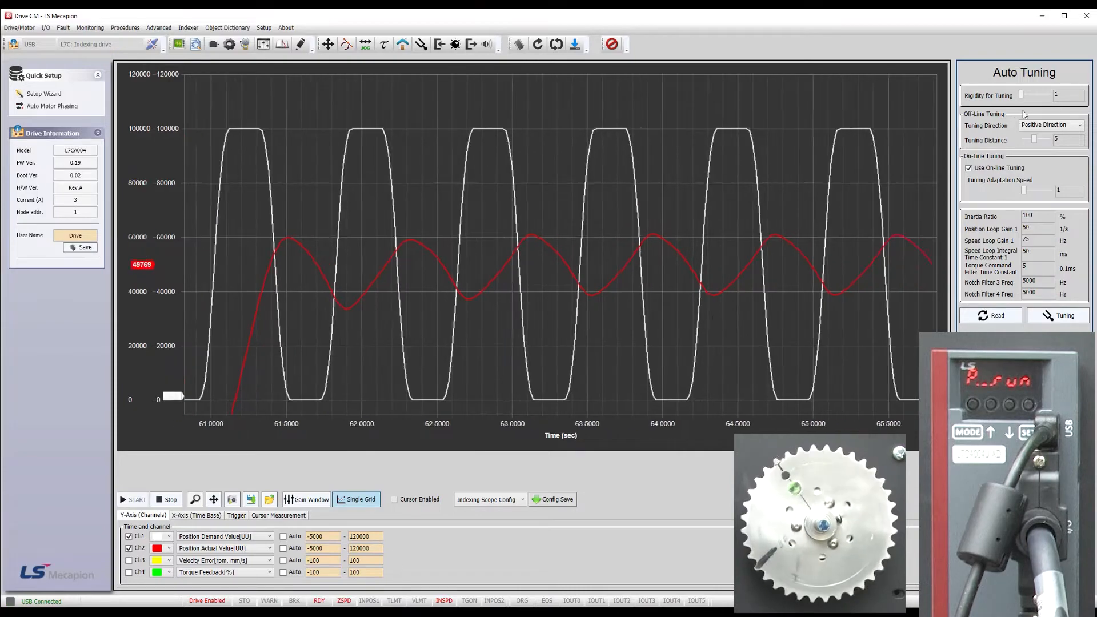
# Step: Raise the tuning rigidity to 10, then nudge it to 11
pyautogui.click(1043, 95)
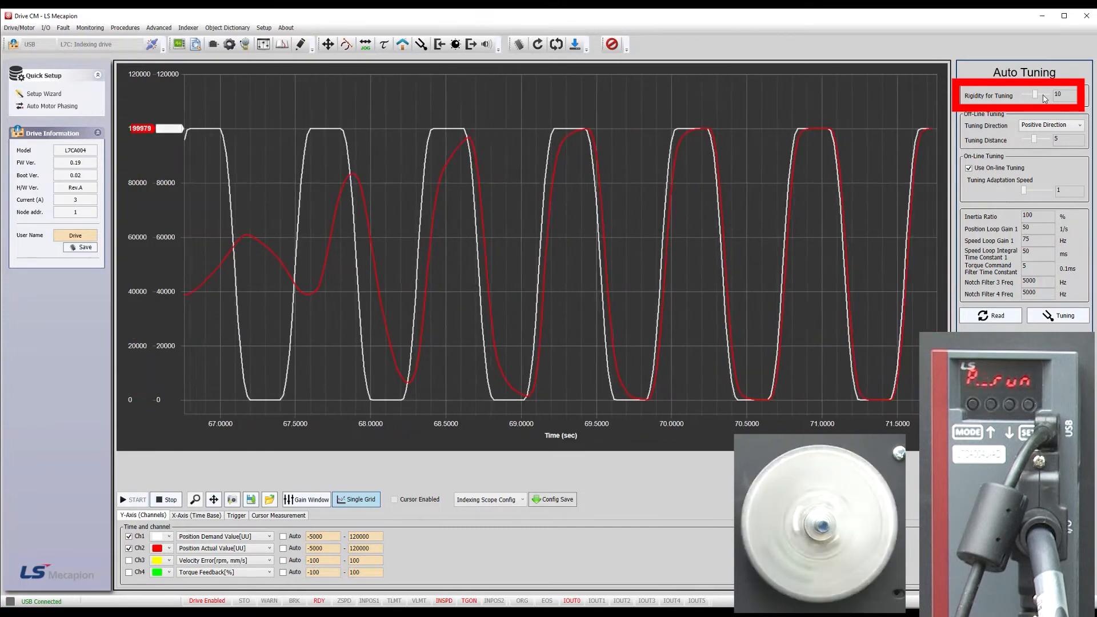
pyautogui.click(1046, 95)
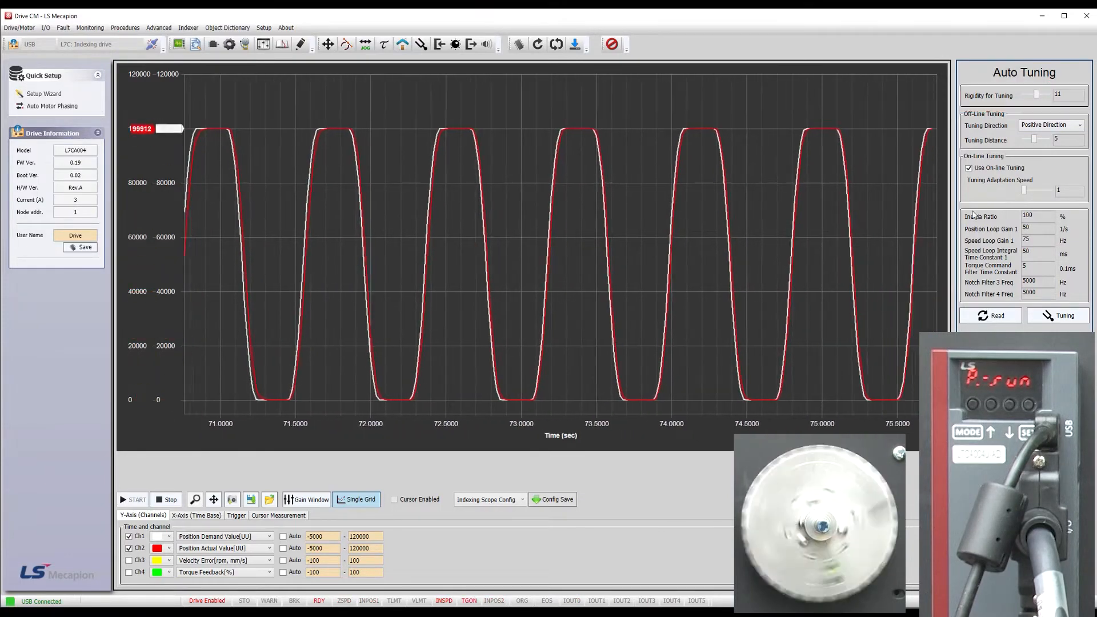
pyautogui.click(166, 500)
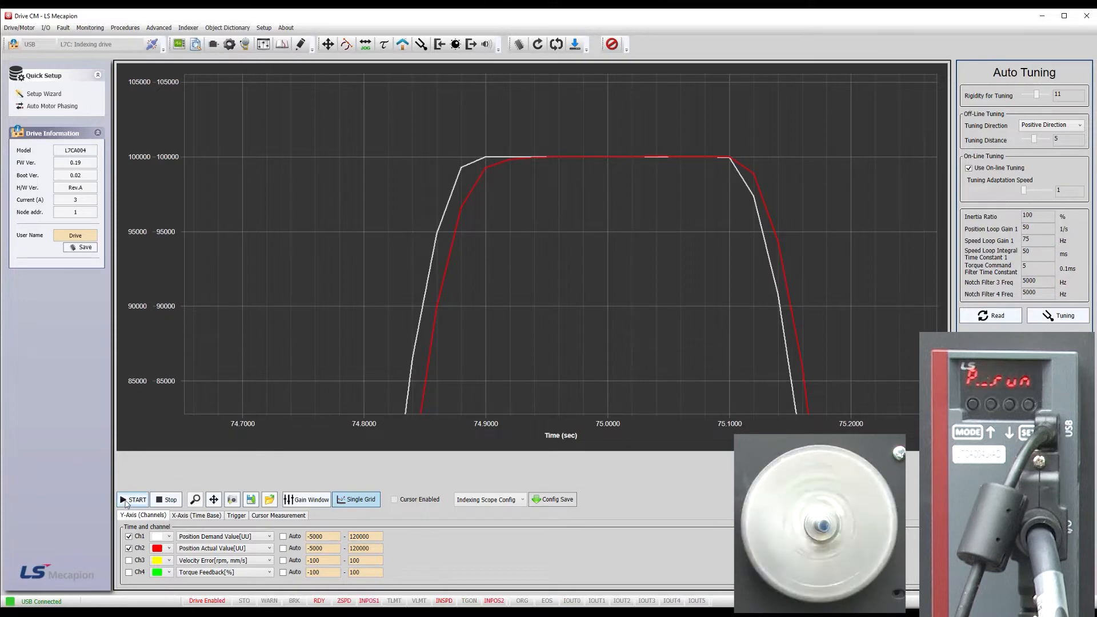
# Step: Restart the scope capture at rigidity 11 and auto-scale to the full position range
pyautogui.click(134, 499)
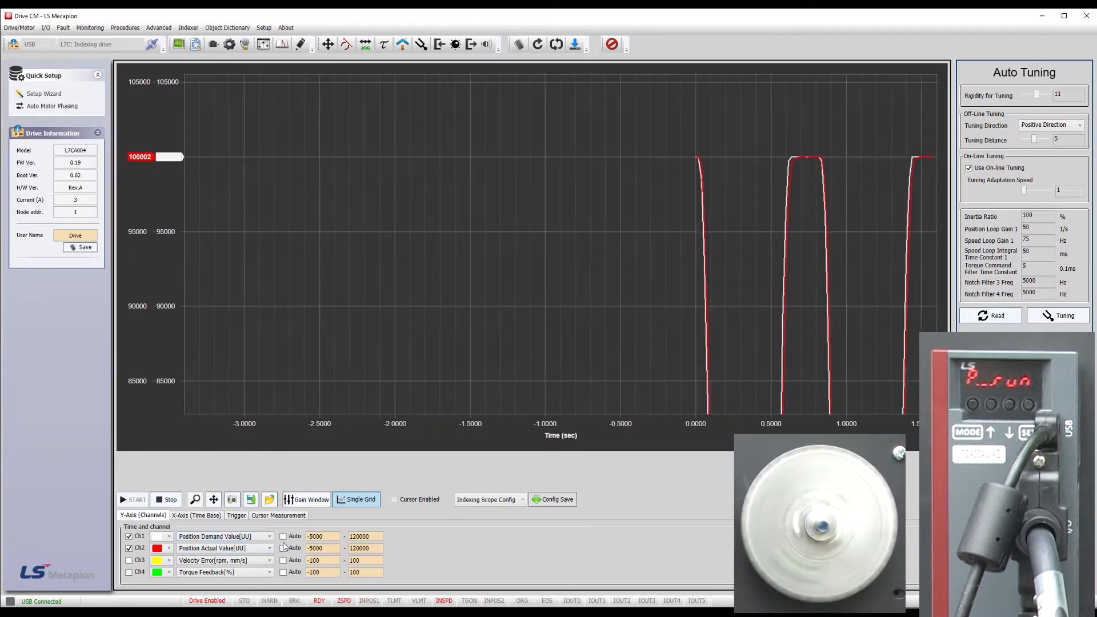
pyautogui.click(282, 547)
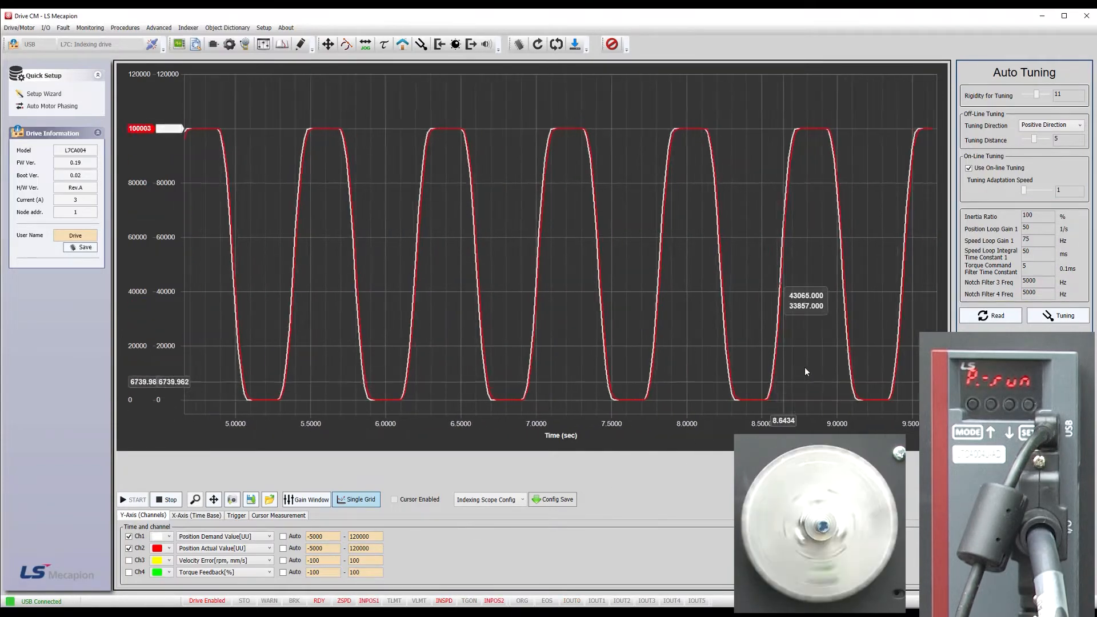
# Step: Read the tuned gains, show the gain list, set rigidity to 10 and refresh the gains (inertia ratio 914)
pyautogui.click(992, 316)
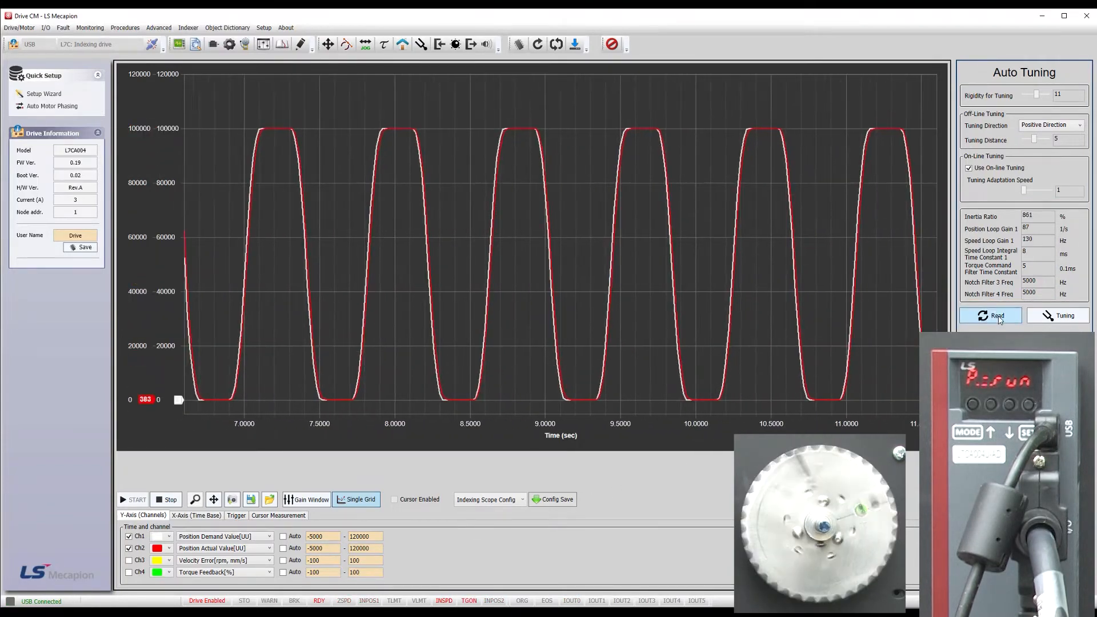
pyautogui.click(989, 315)
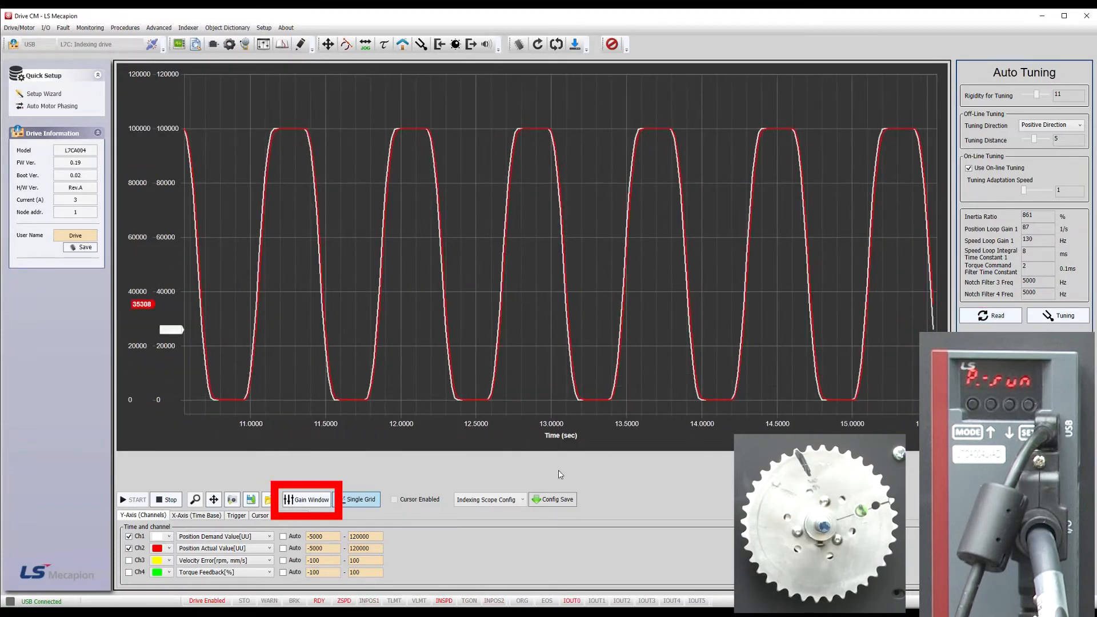
pyautogui.click(306, 499)
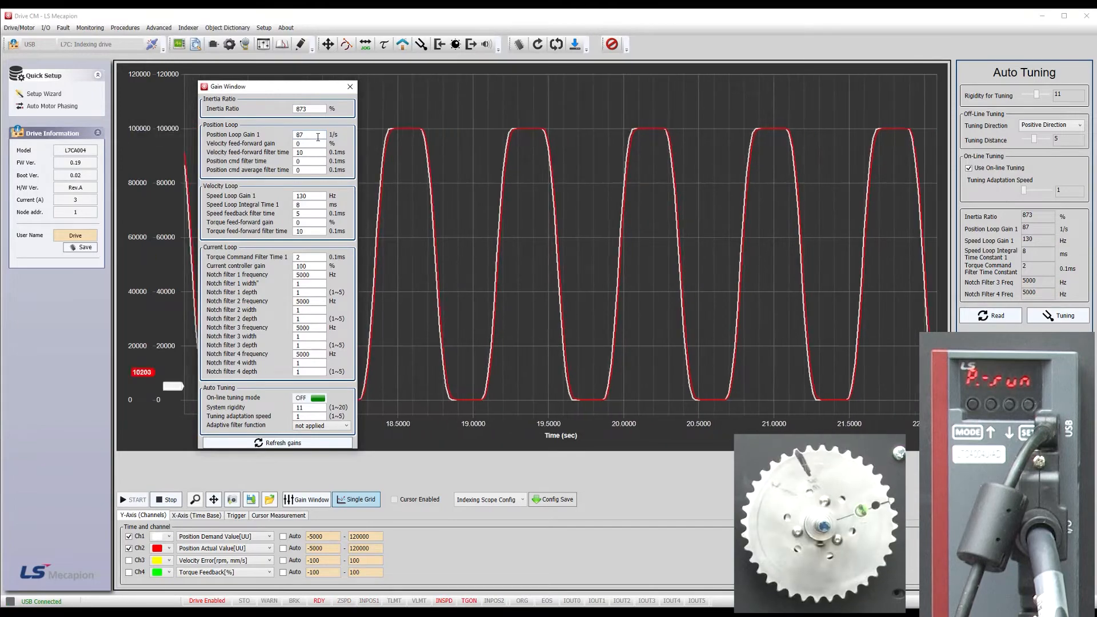
pyautogui.click(272, 442)
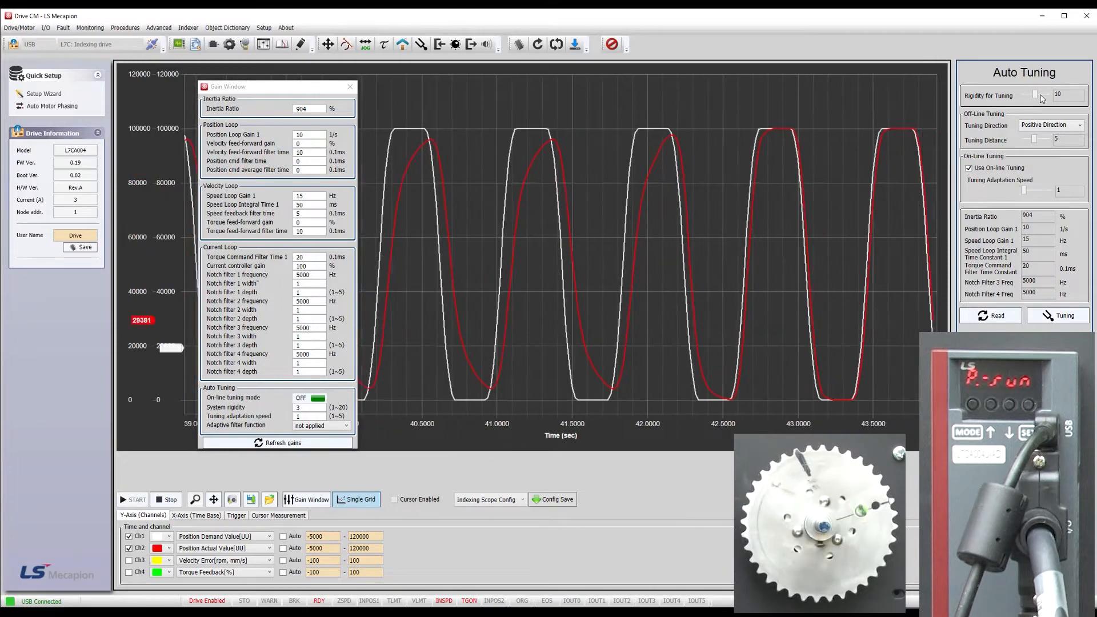
pyautogui.click(990, 316)
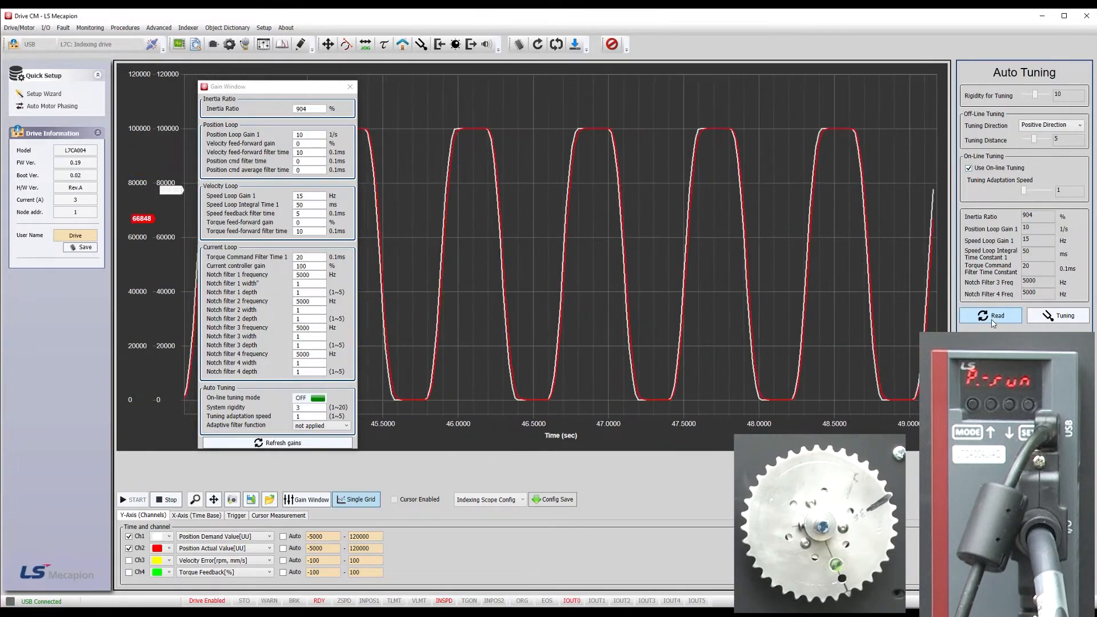
pyautogui.click(991, 316)
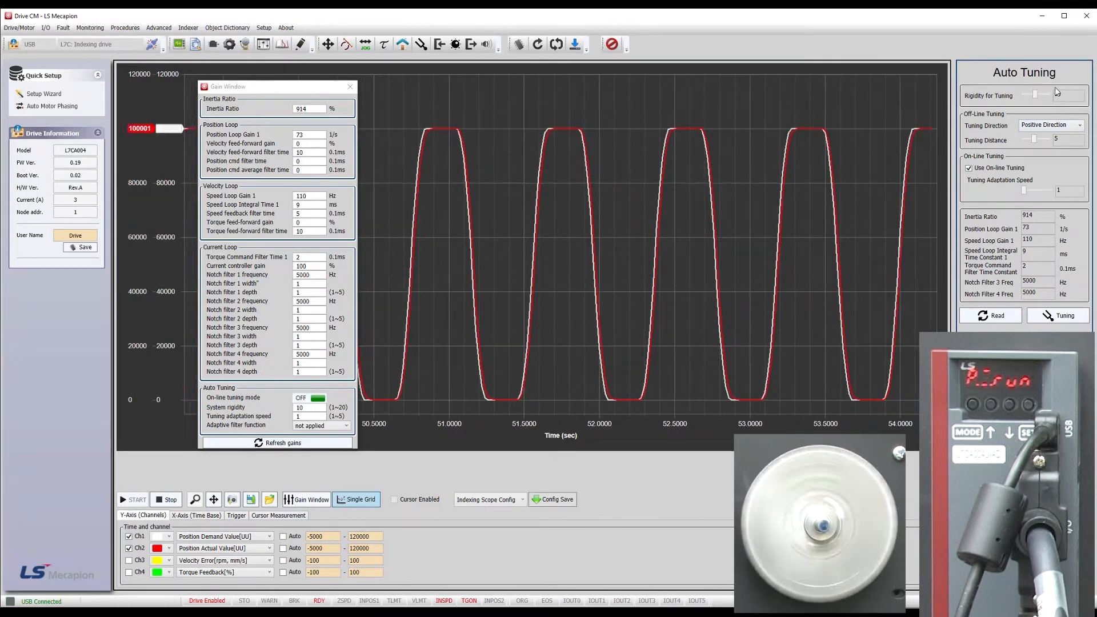
# Step: Raise rigidity to 15, tripping a speed deviation alarm, and view the current gains and manual jog settings
pyautogui.click(1045, 95)
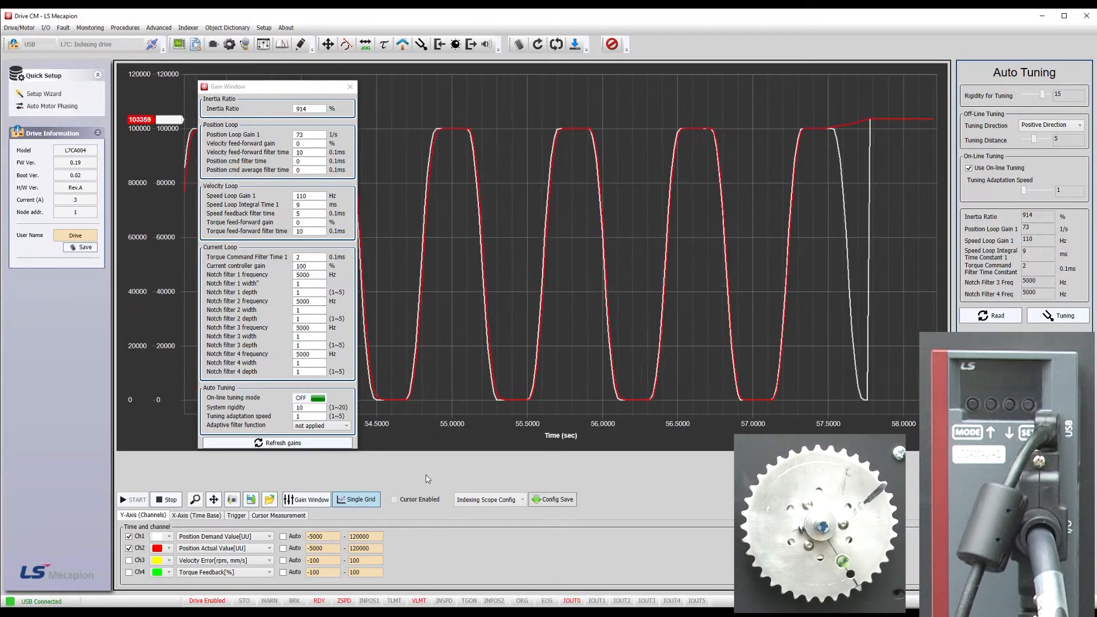
pyautogui.click(166, 499)
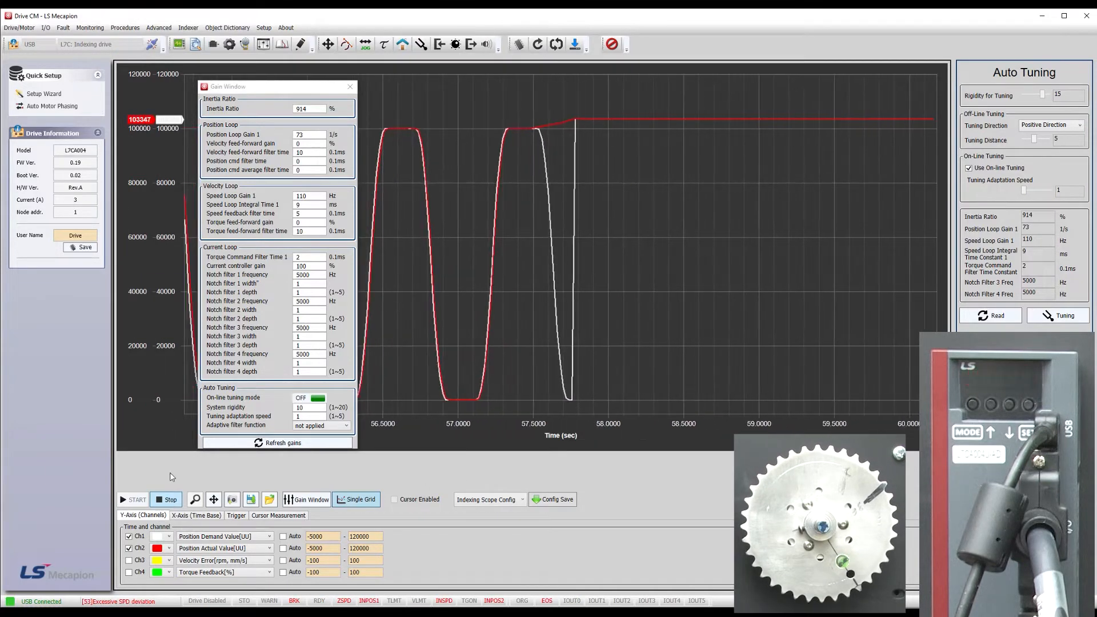
pyautogui.click(351, 85)
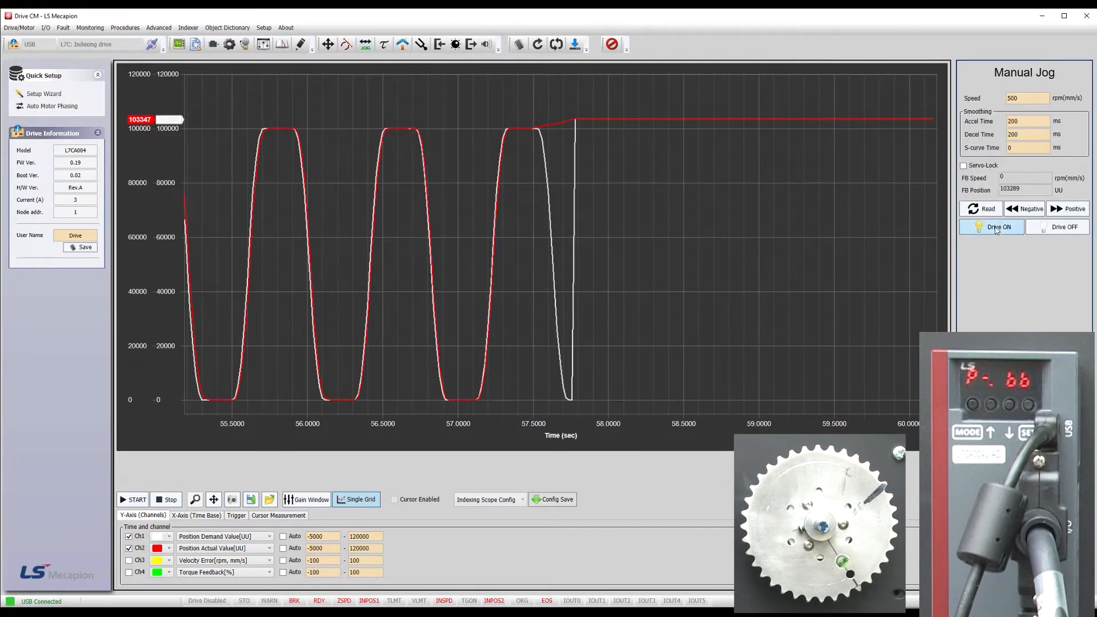
# Step: Enable the servo, jog the motor in the positive direction, then disable the drive
pyautogui.click(990, 226)
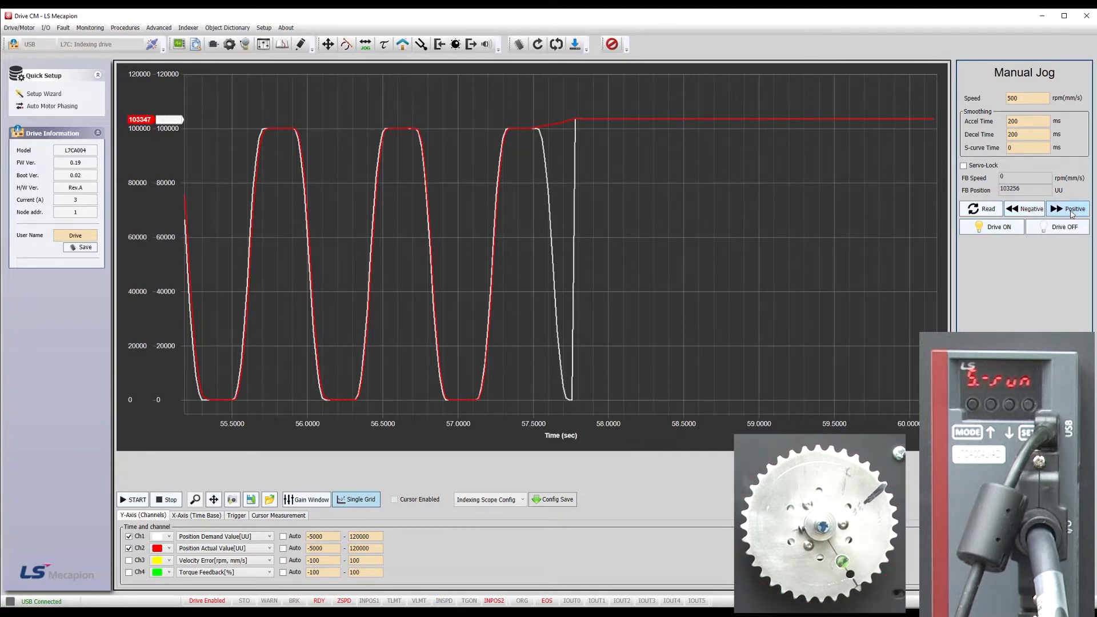
pyautogui.click(1063, 226)
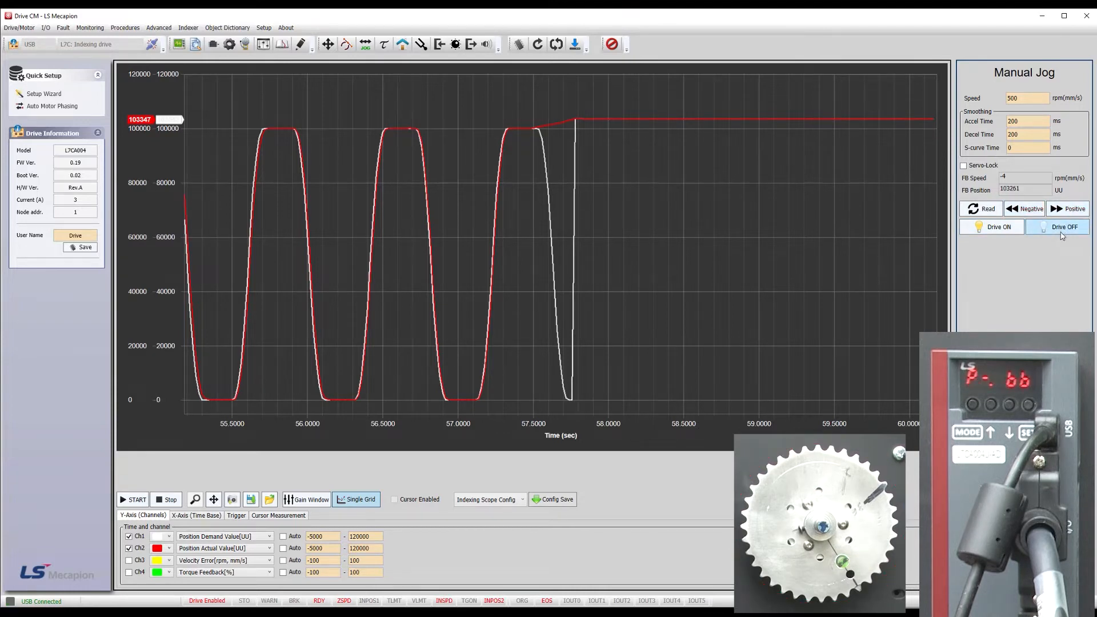
pyautogui.click(1060, 227)
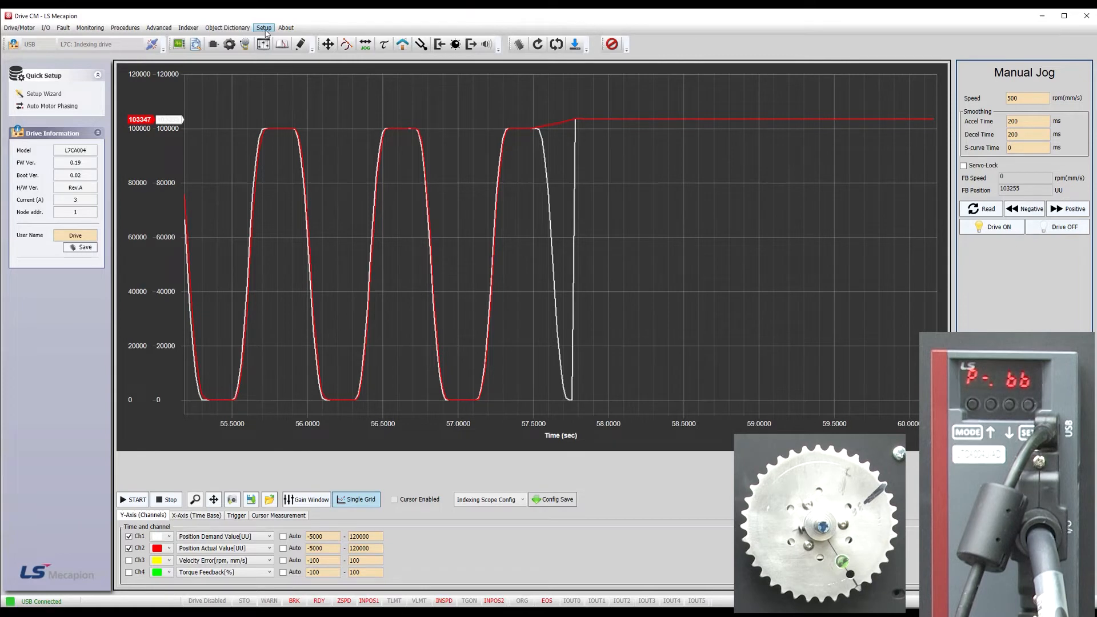
# Step: Run Setup > Factory Reset, confirm it, acknowledge the notice and soft-reset the drive
pyautogui.click(264, 28)
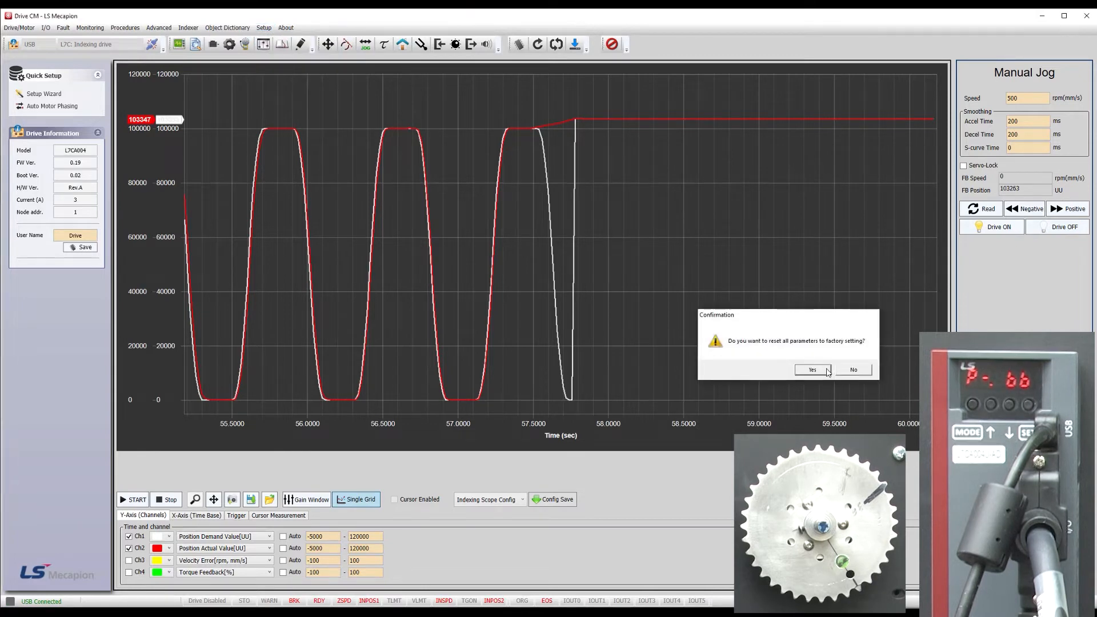
pyautogui.click(811, 369)
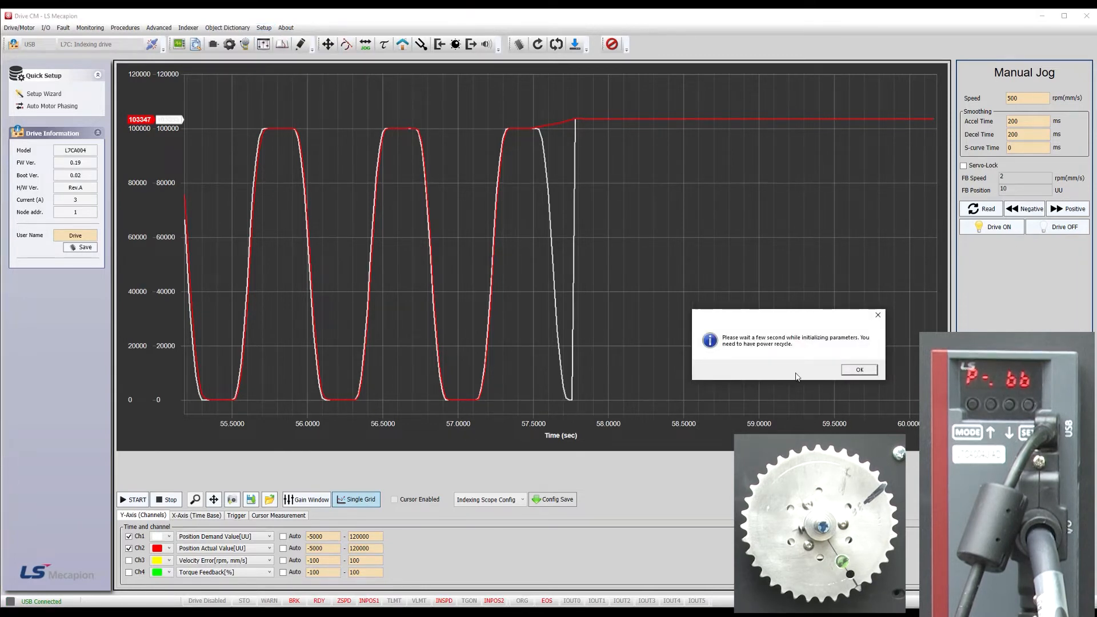
pyautogui.click(858, 369)
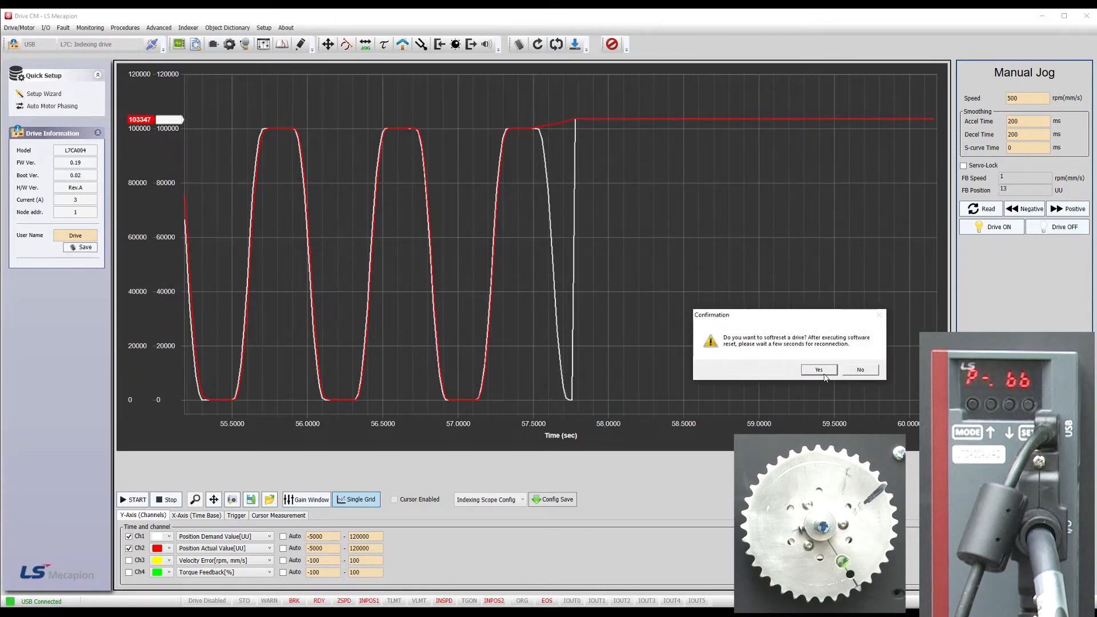
pyautogui.click(817, 369)
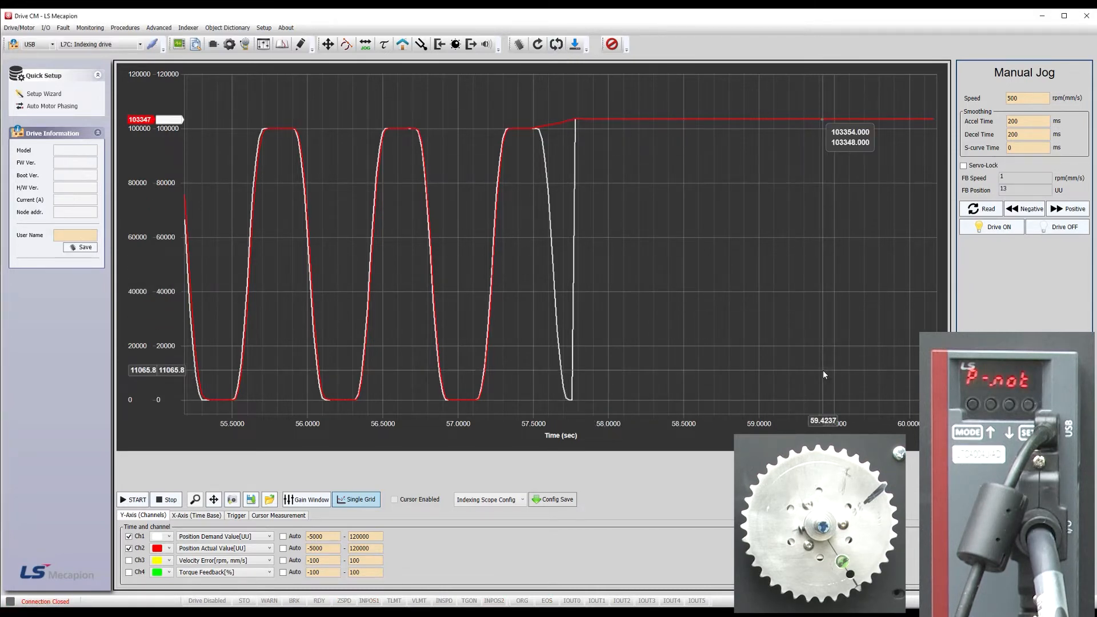
pyautogui.click(148, 45)
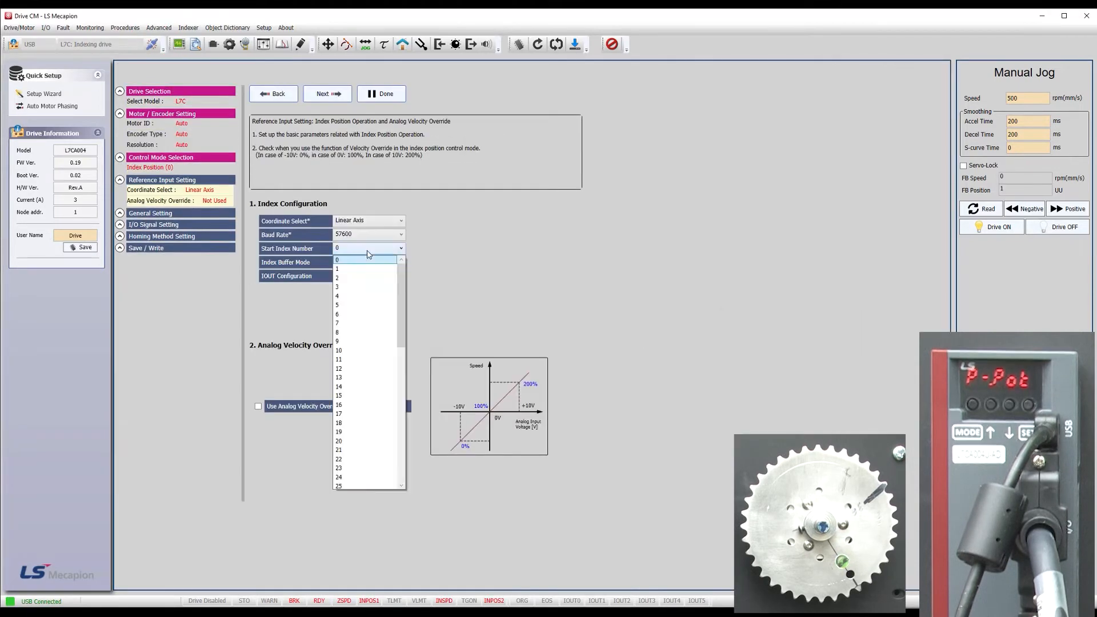
# Step: Write the wizard's indexing setup to the drive from the Save/Write page and soft-reset it
pyautogui.click(151, 212)
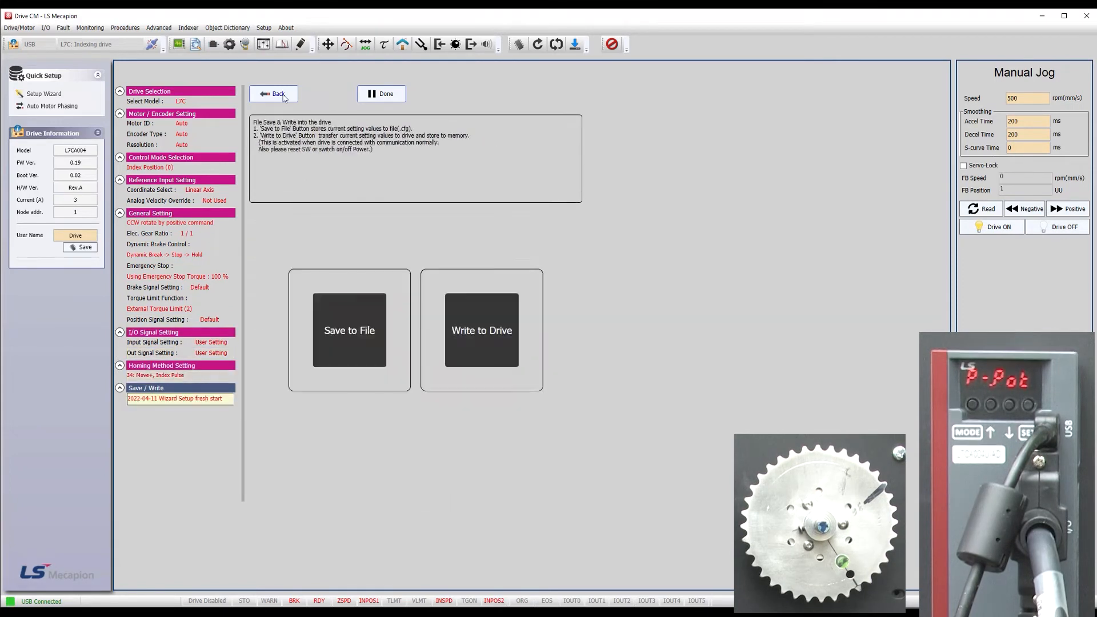
pyautogui.click(481, 329)
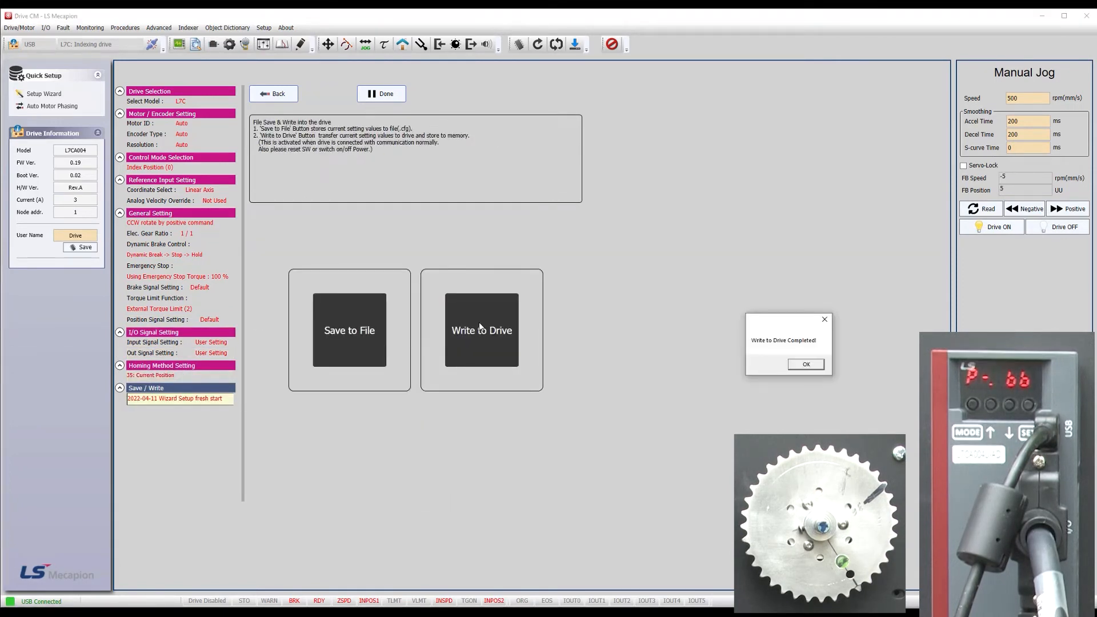
pyautogui.click(804, 363)
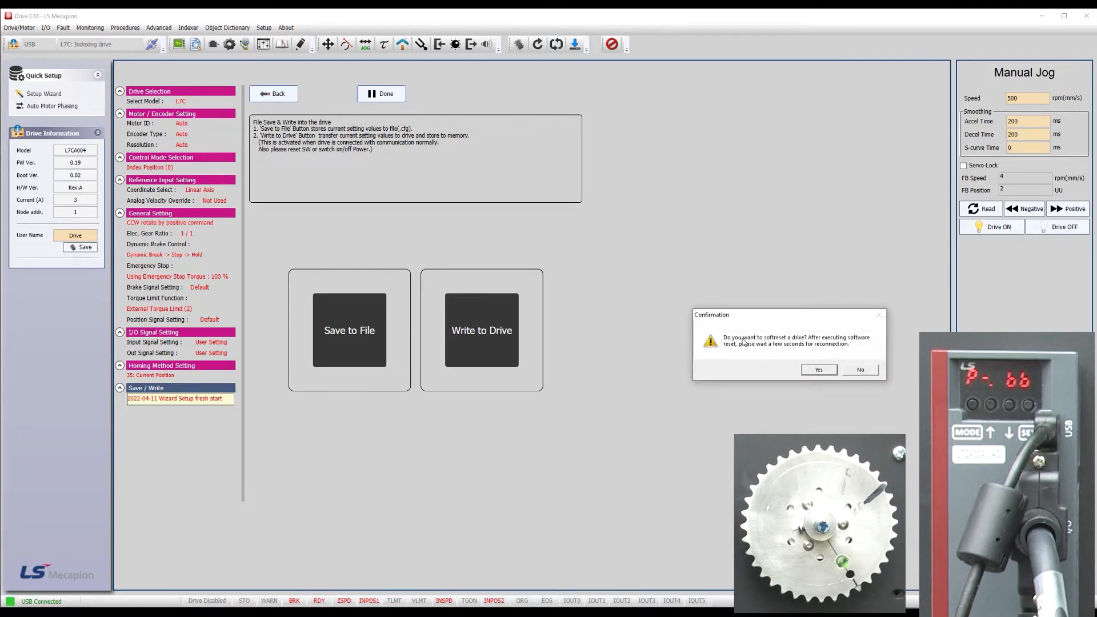
pyautogui.click(818, 369)
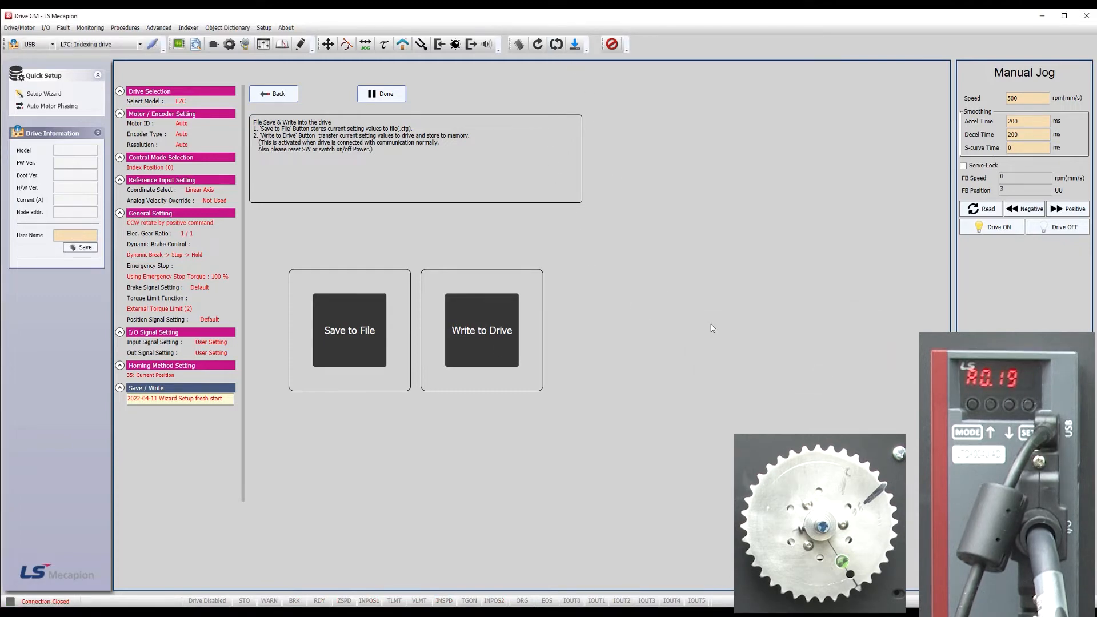
pyautogui.click(149, 44)
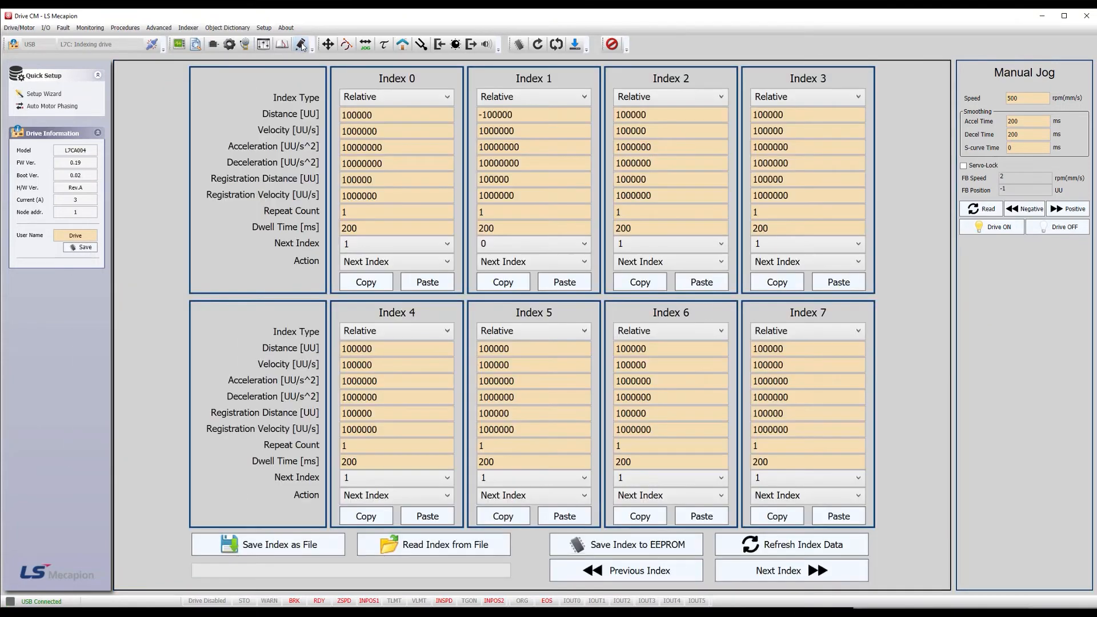
# Step: Refresh the index table data from the drive and return to the oscilloscope view
pyautogui.click(791, 544)
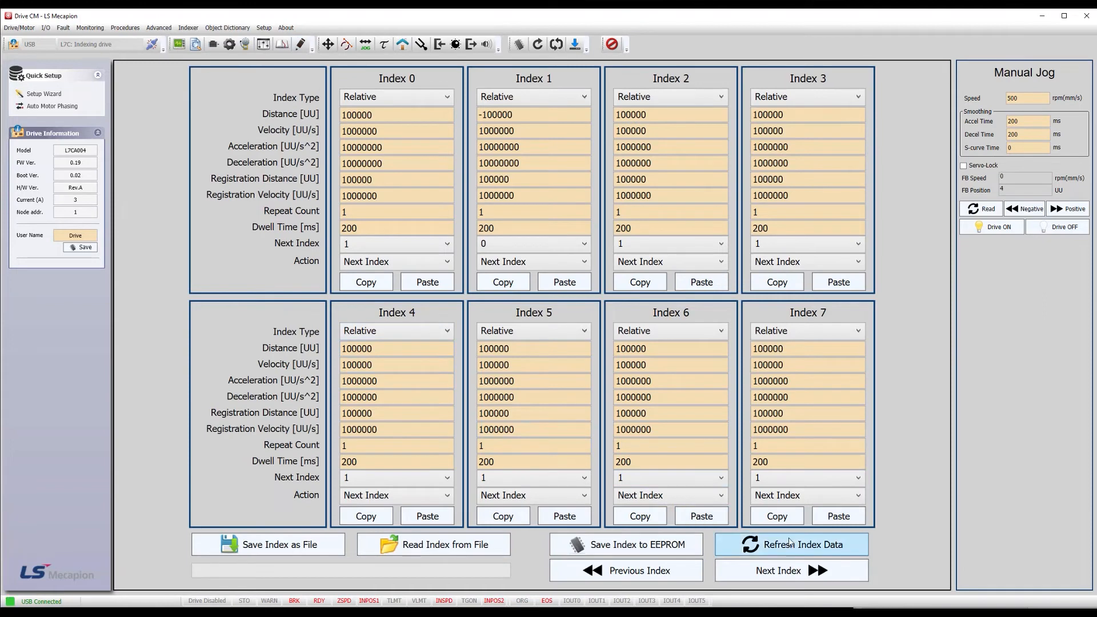
pyautogui.click(791, 544)
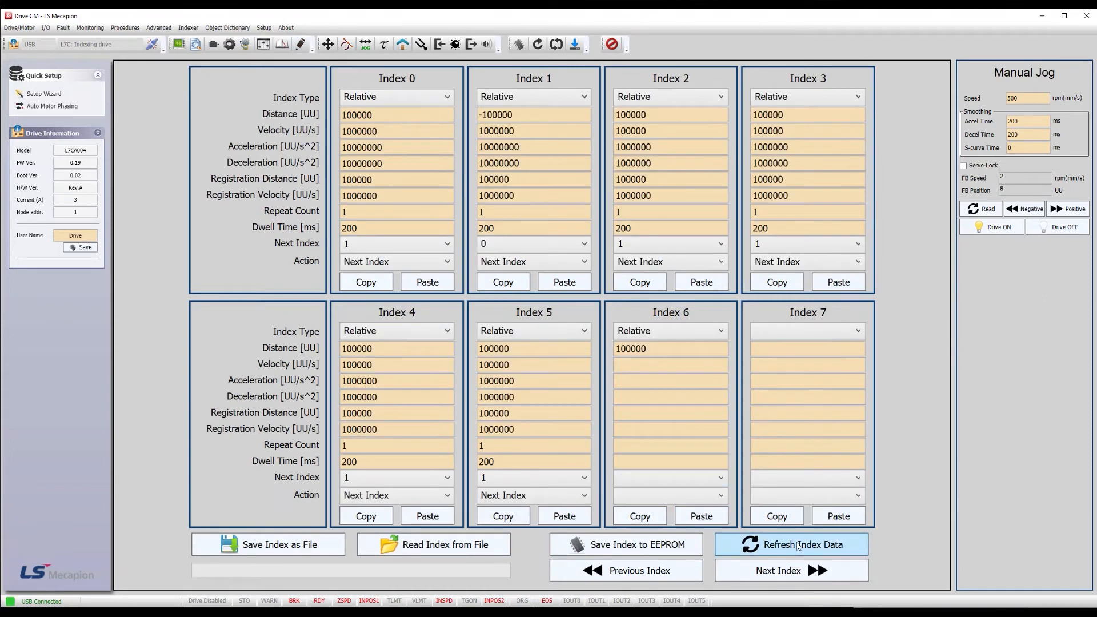
pyautogui.click(802, 548)
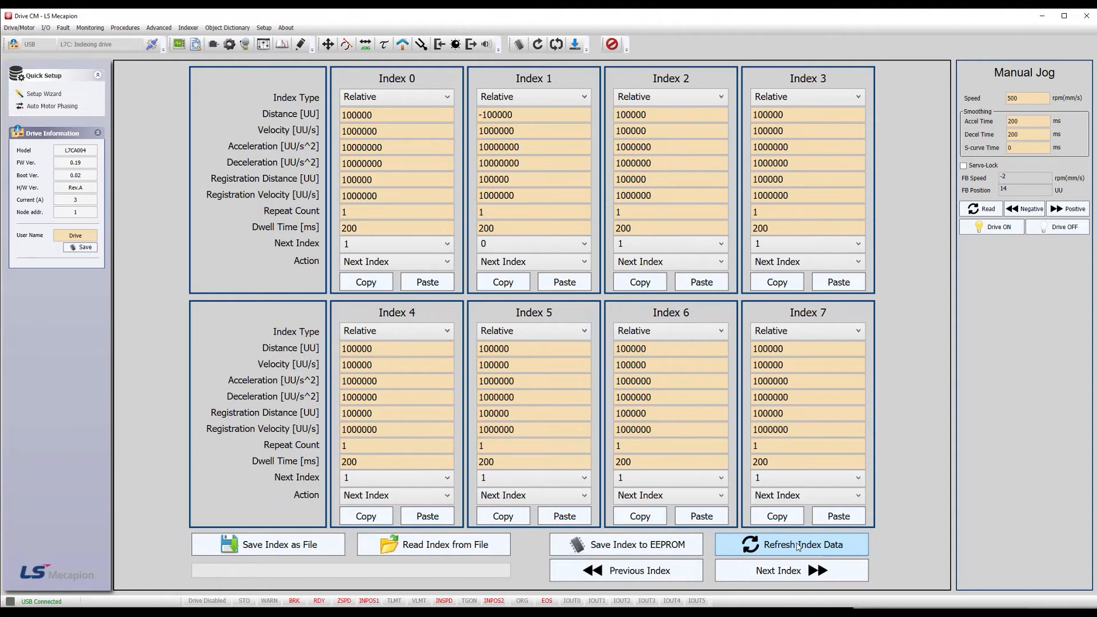
pyautogui.click(179, 44)
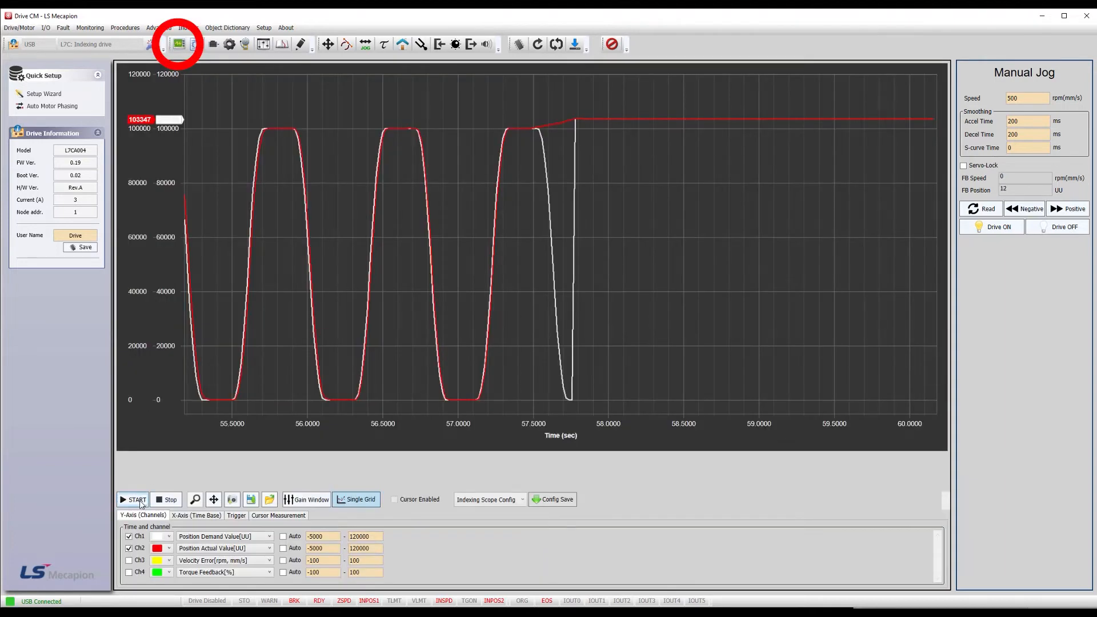
# Step: Start the scope capture of the repeating indexing moves and bring up Auto Tuning
pyautogui.click(179, 44)
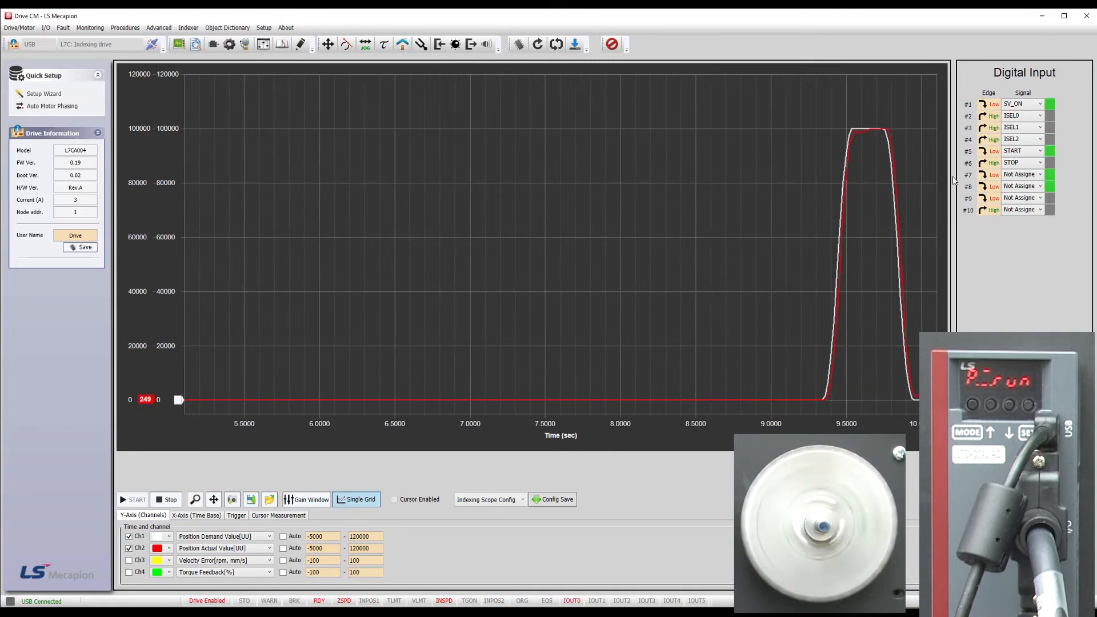
pyautogui.click(421, 45)
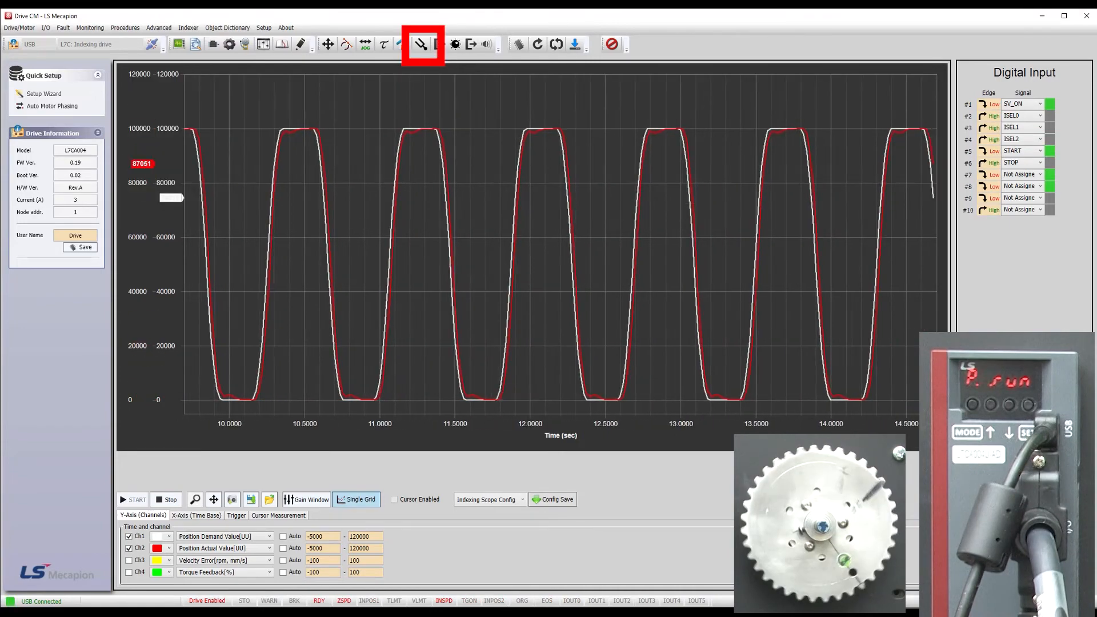
pyautogui.click(422, 43)
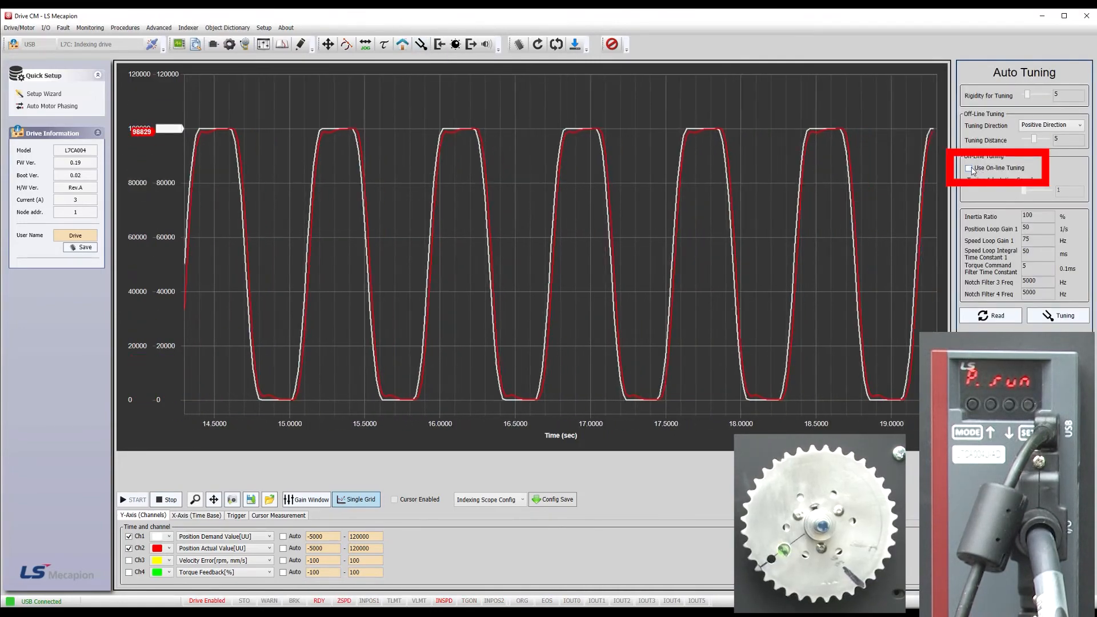
# Step: Enable Use On-line Tuning with Rigidity for Tuning set to 10
pyautogui.click(969, 168)
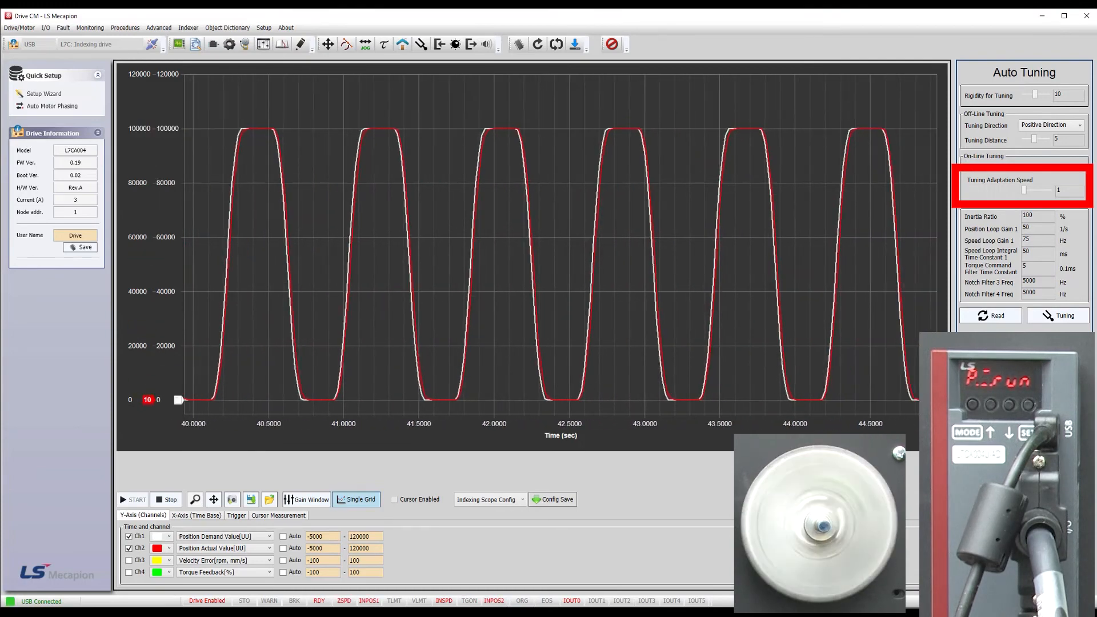
pyautogui.click(969, 168)
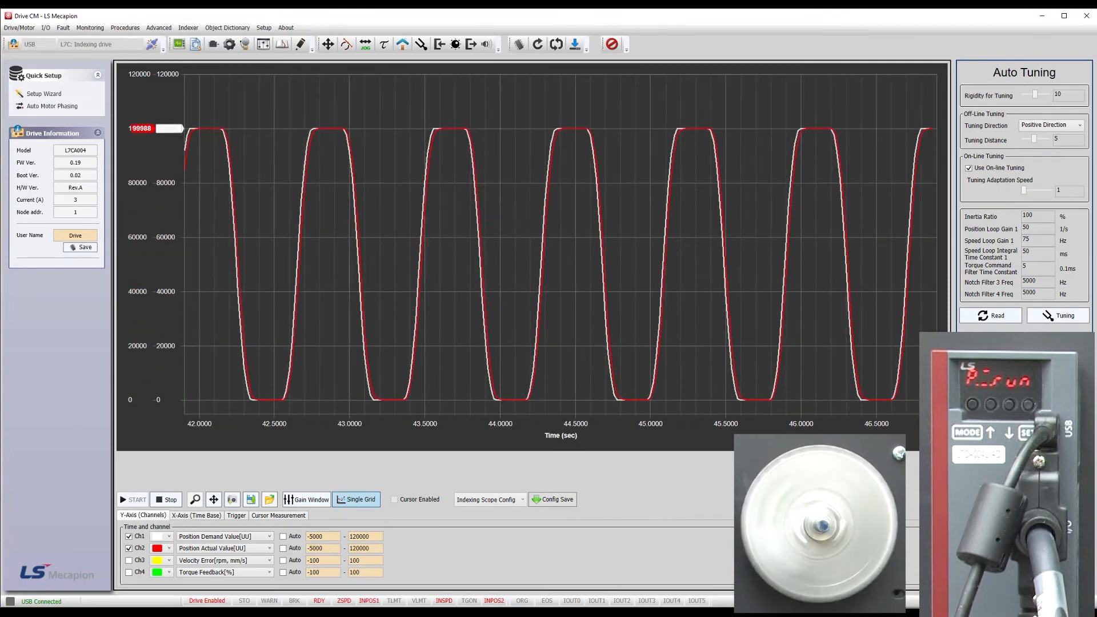